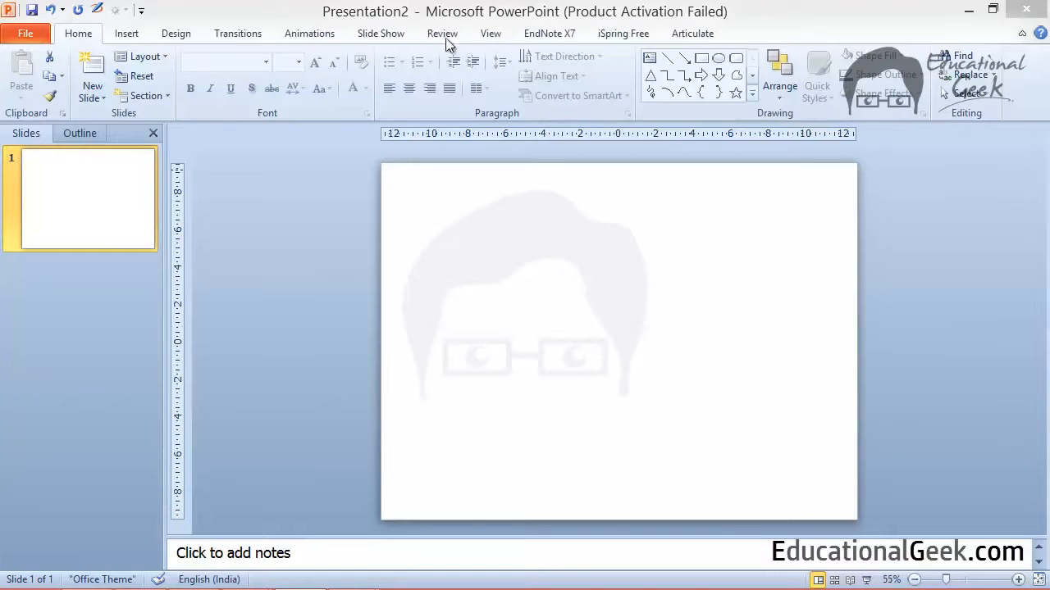
- Turn on Start Inking from the Review tab to bring up the Ink Tools Pens
click(442, 34)
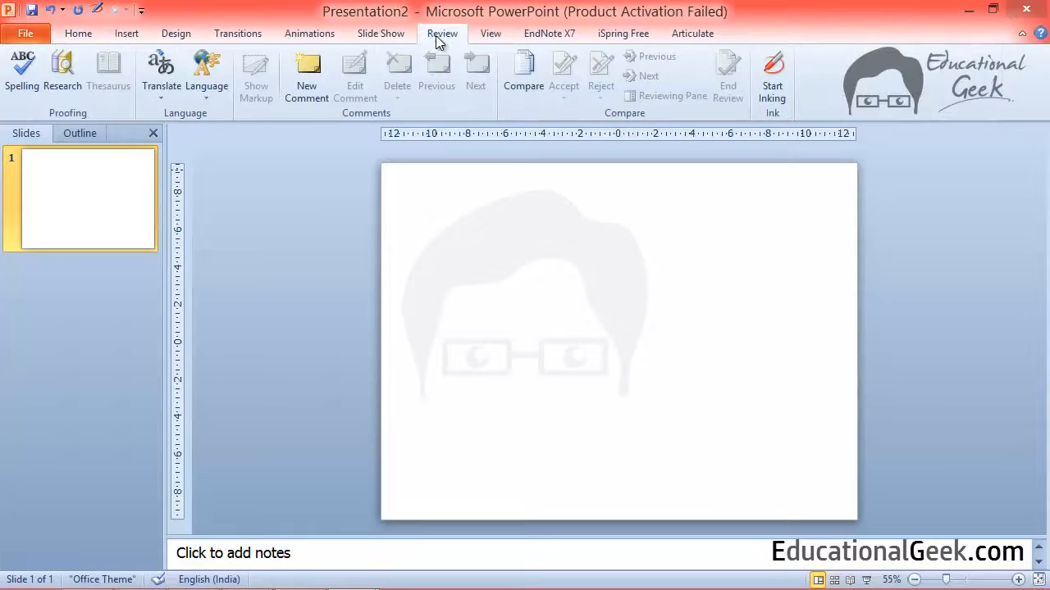
mouse_move(772, 78)
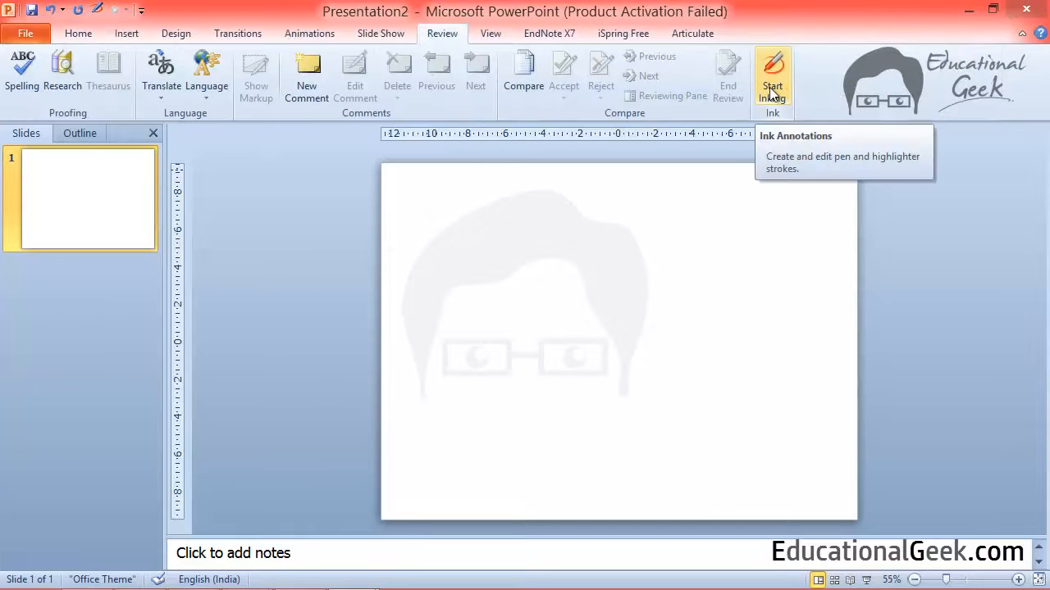
mouse_move(775, 102)
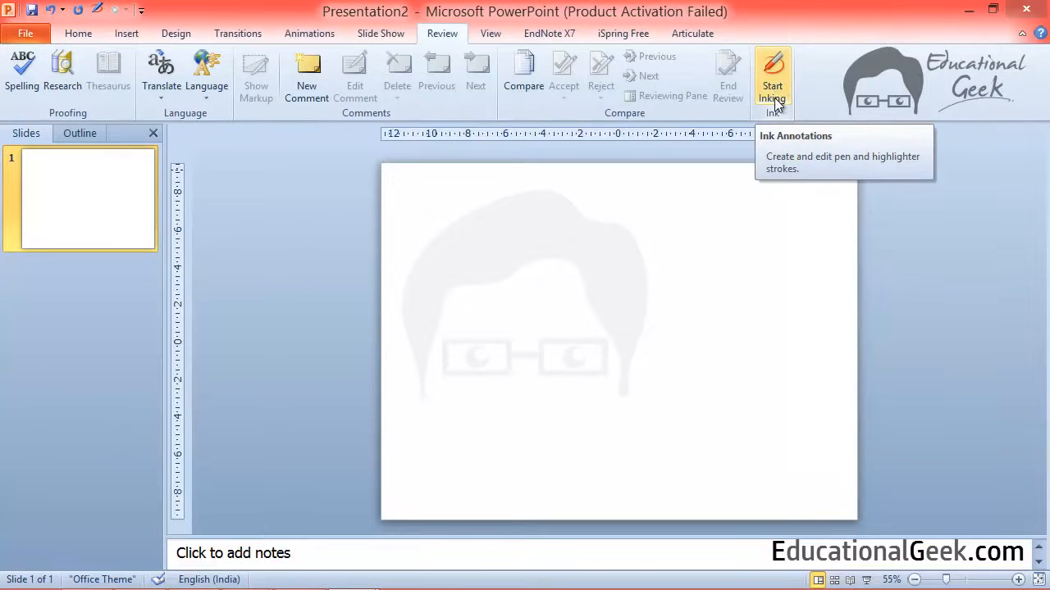
click(772, 78)
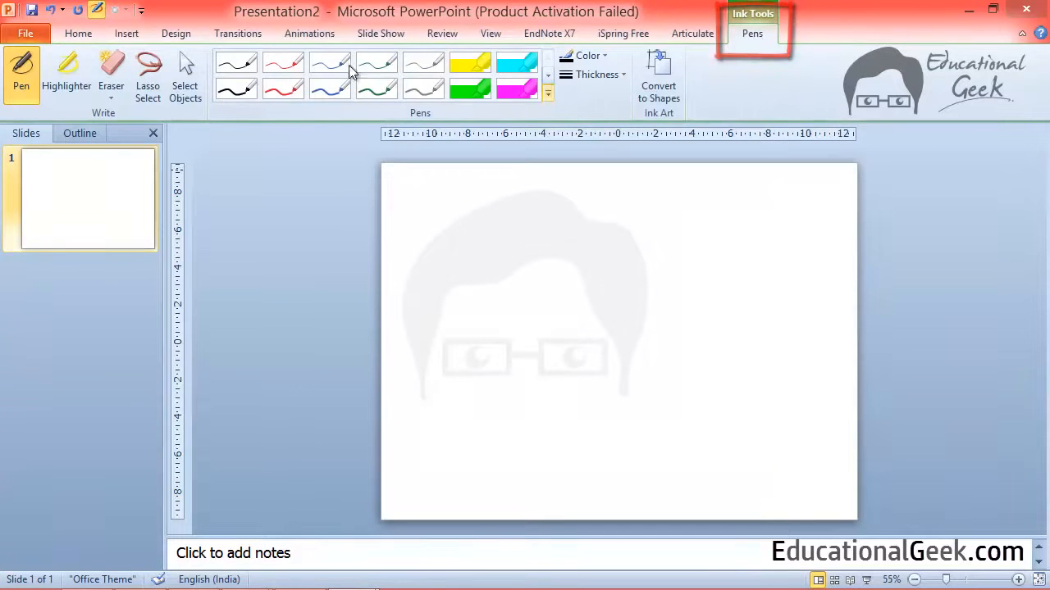
mouse_move(373, 119)
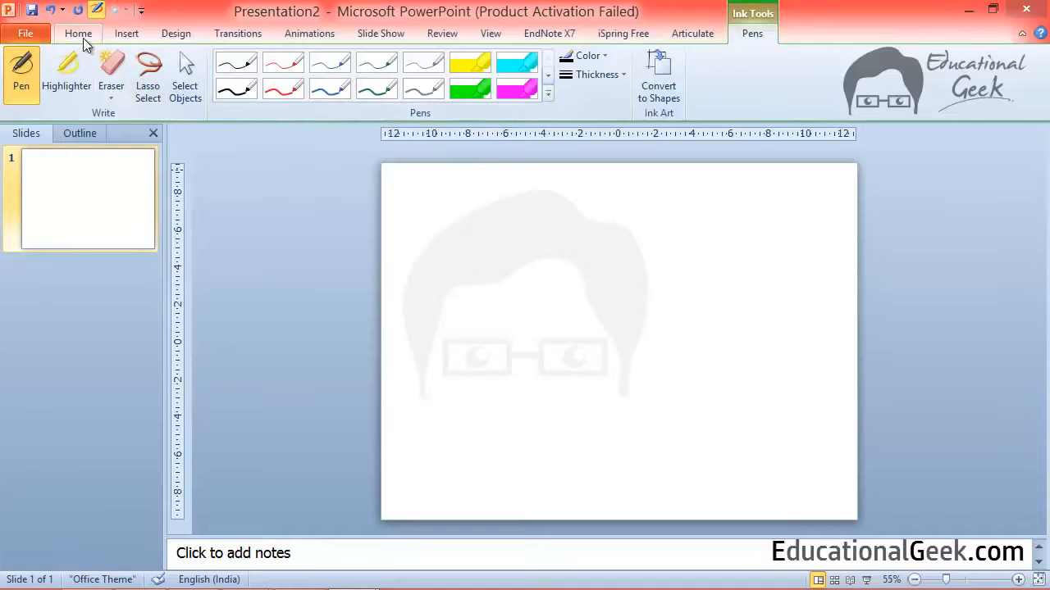
click(77, 33)
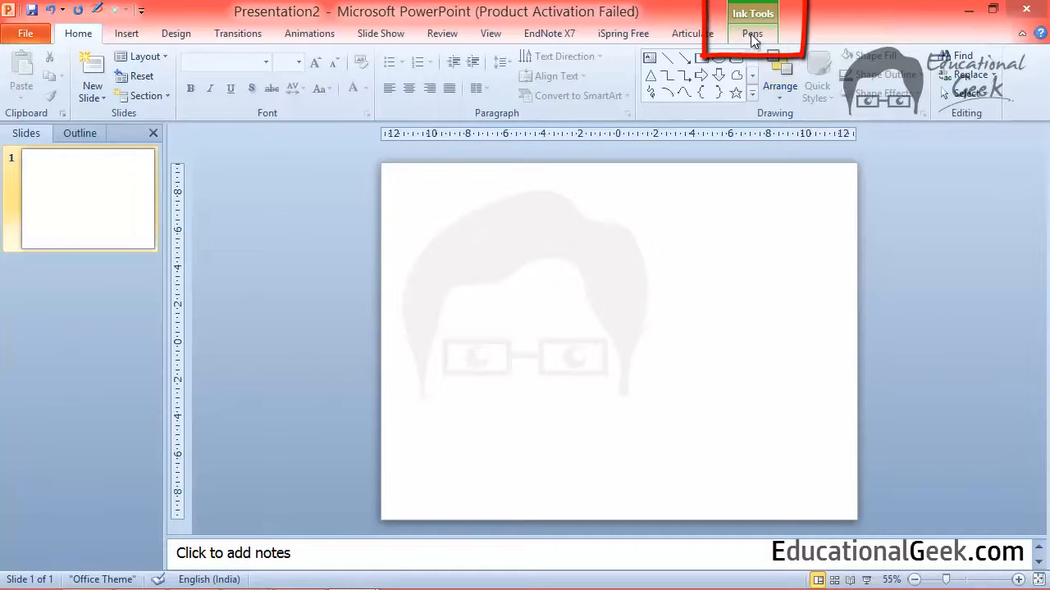
click(751, 34)
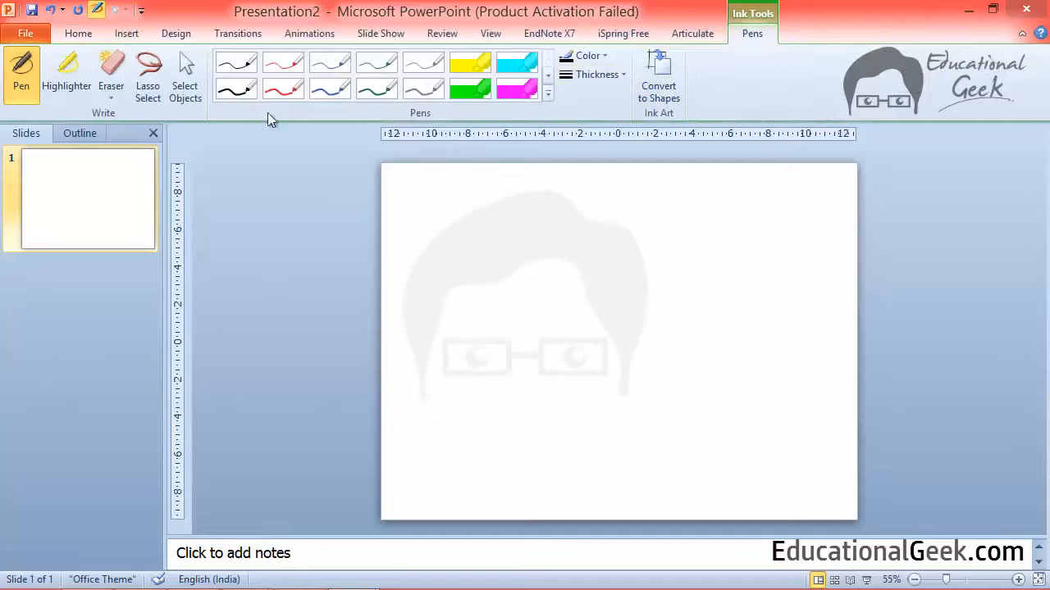
mouse_move(396, 120)
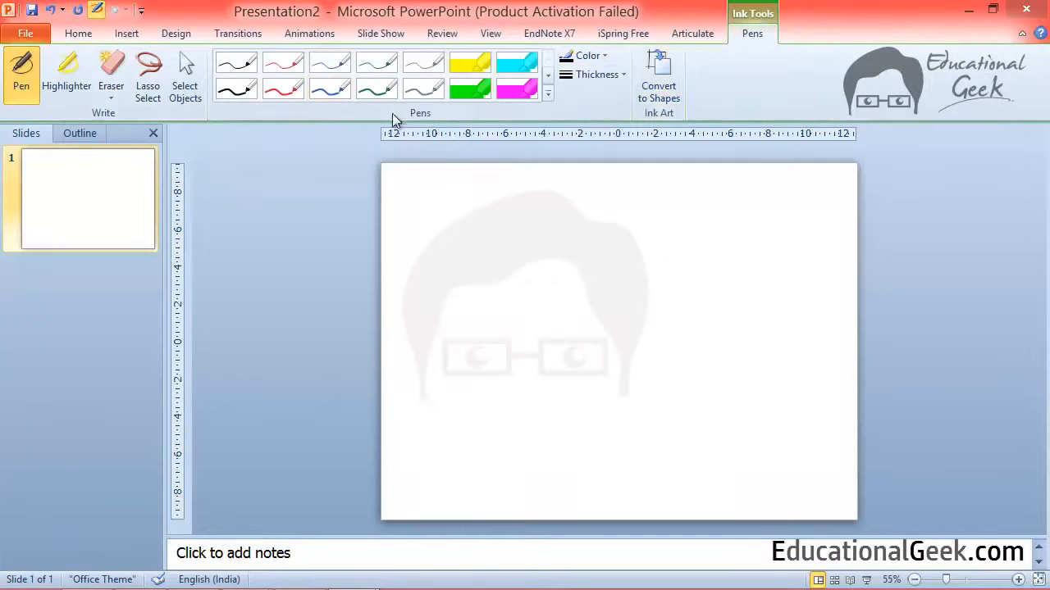
mouse_move(21, 74)
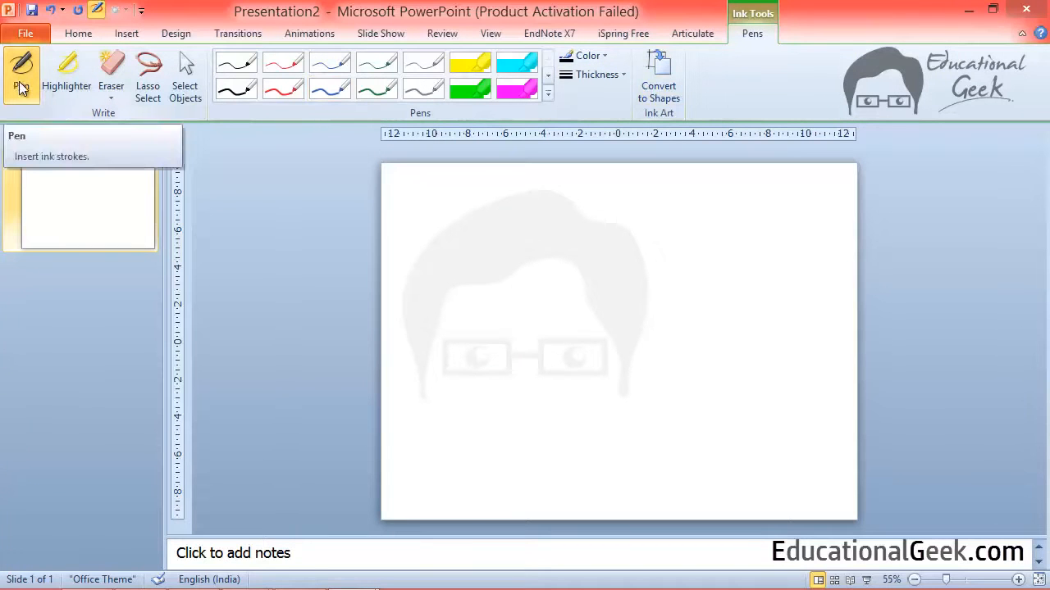
mouse_move(170, 202)
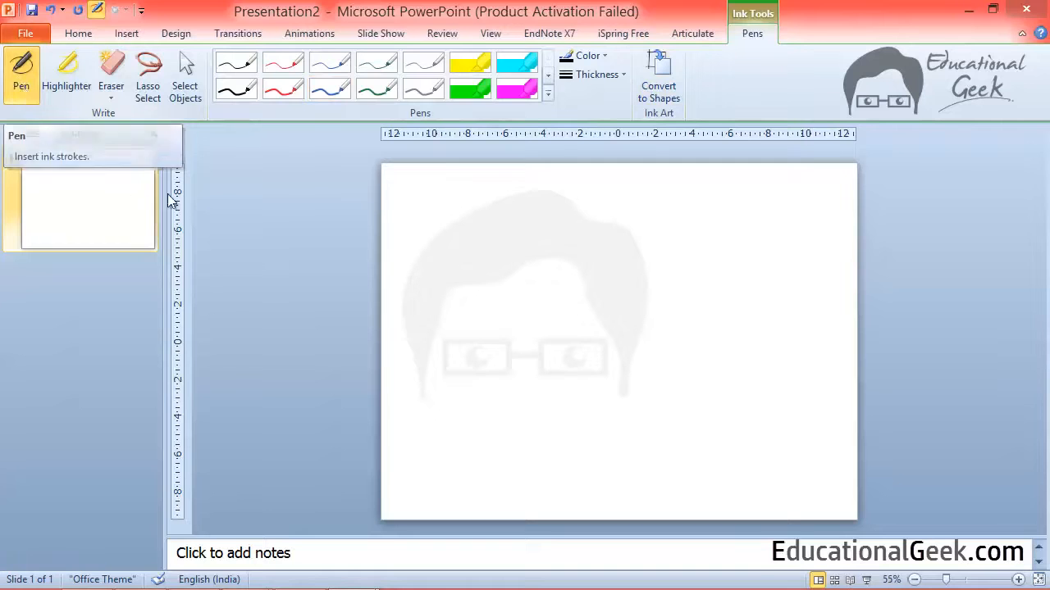
mouse_move(482, 224)
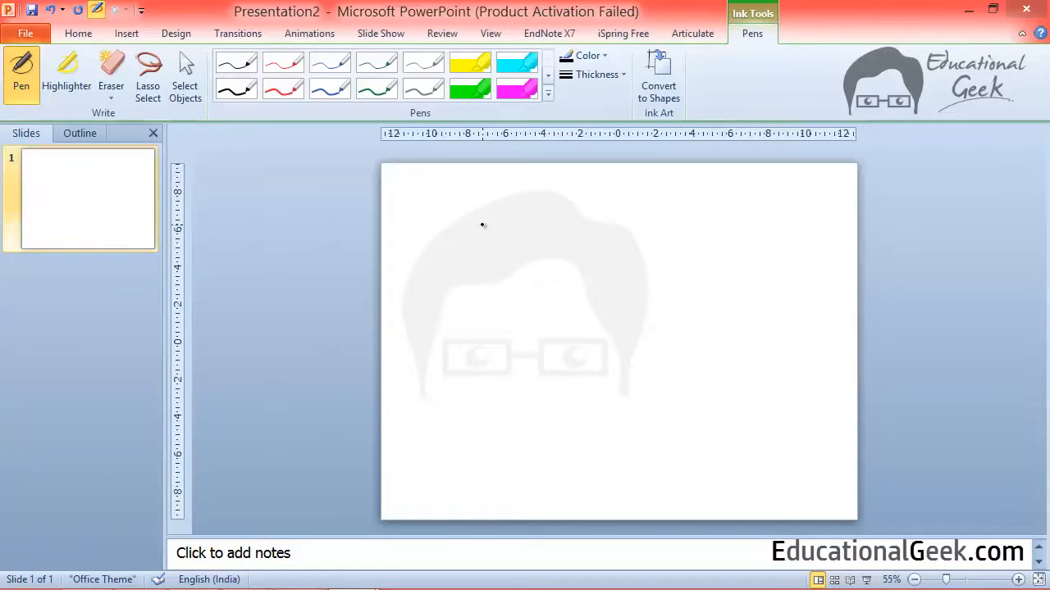
- Handwrite 'draw' in black ink, try the Eraser, then return to the Pen
drag(468, 237, 521, 230)
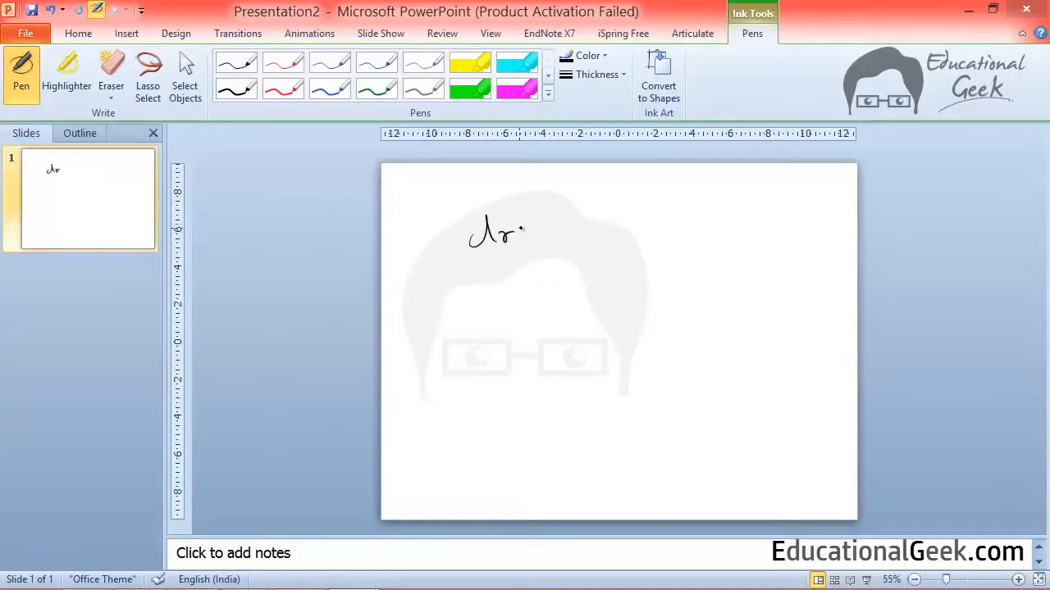
drag(492, 230, 553, 233)
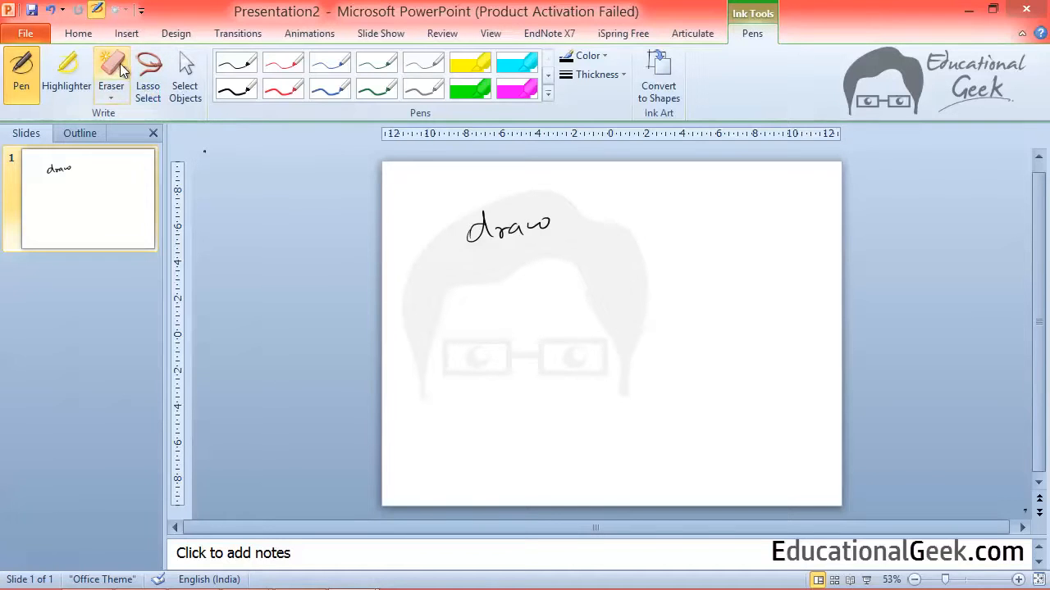
click(111, 73)
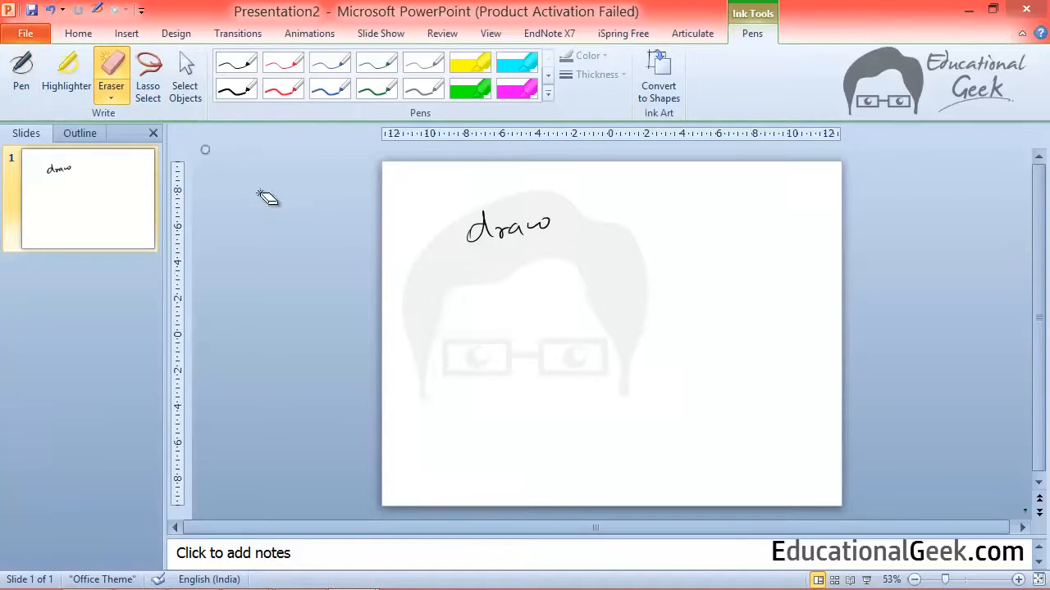
mouse_move(1029, 515)
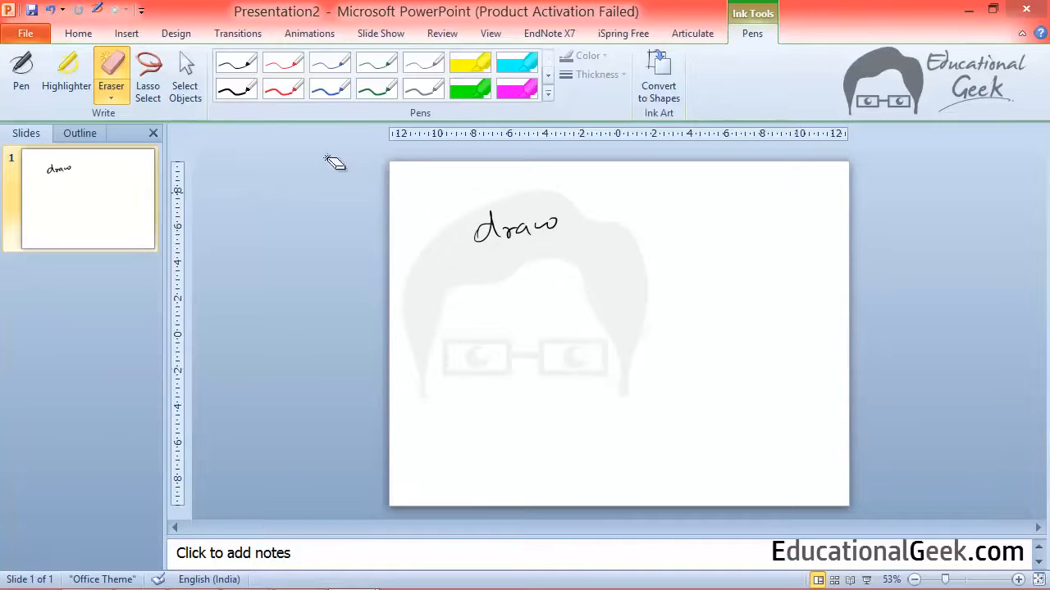
click(21, 73)
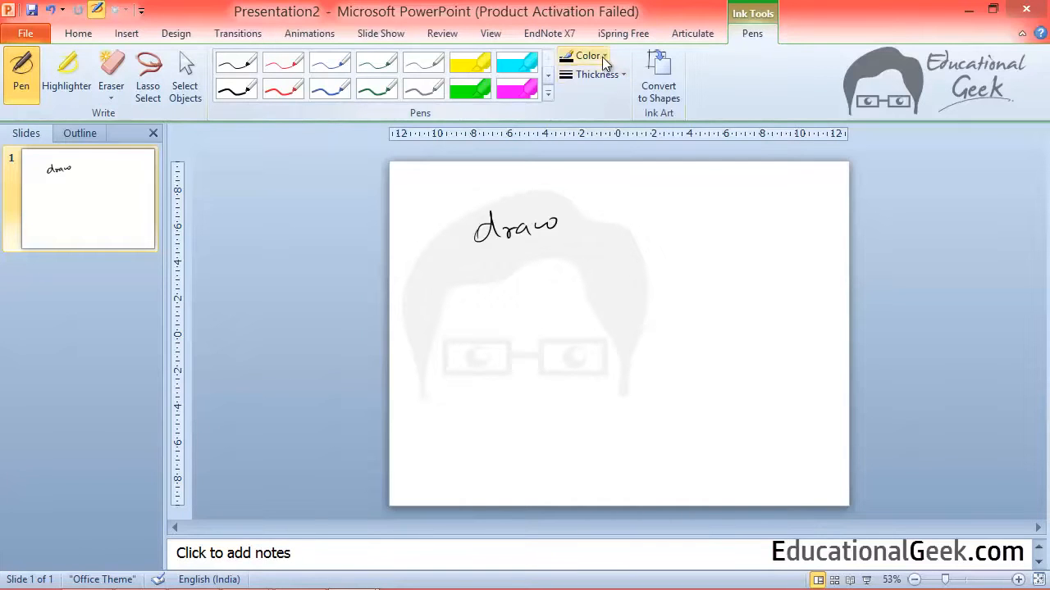
- Write an orange word, 'Yellow' in yellow, a thicker 'Bolder', and an underlined number
click(587, 56)
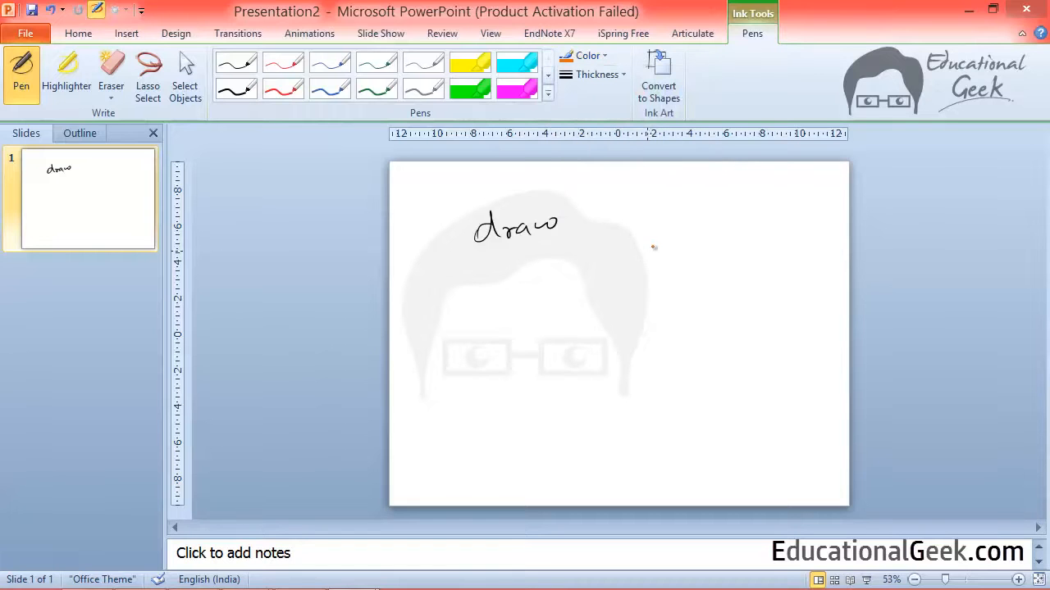
drag(640, 246, 734, 246)
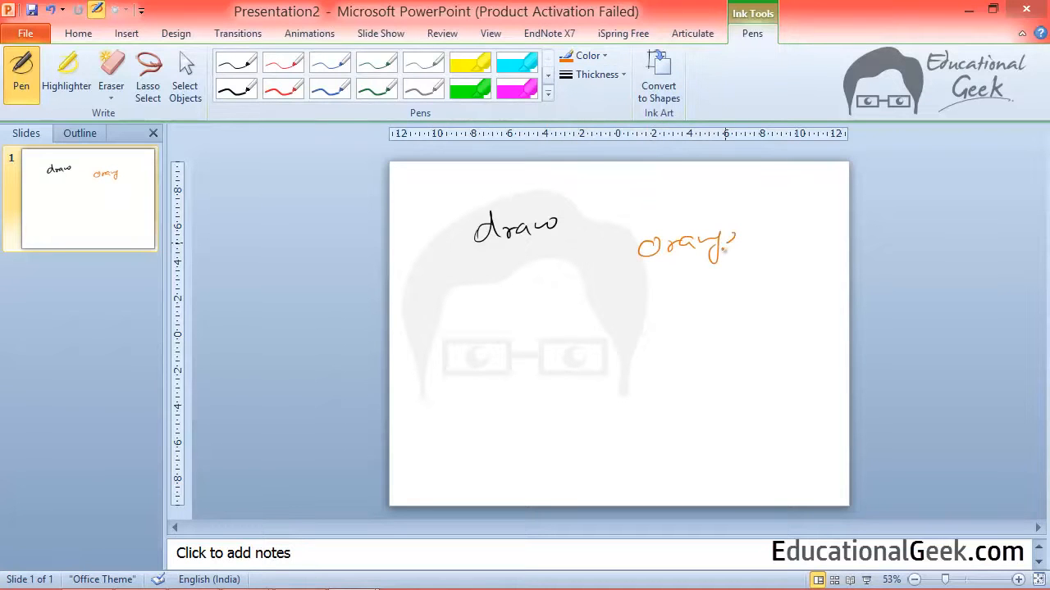
click(586, 55)
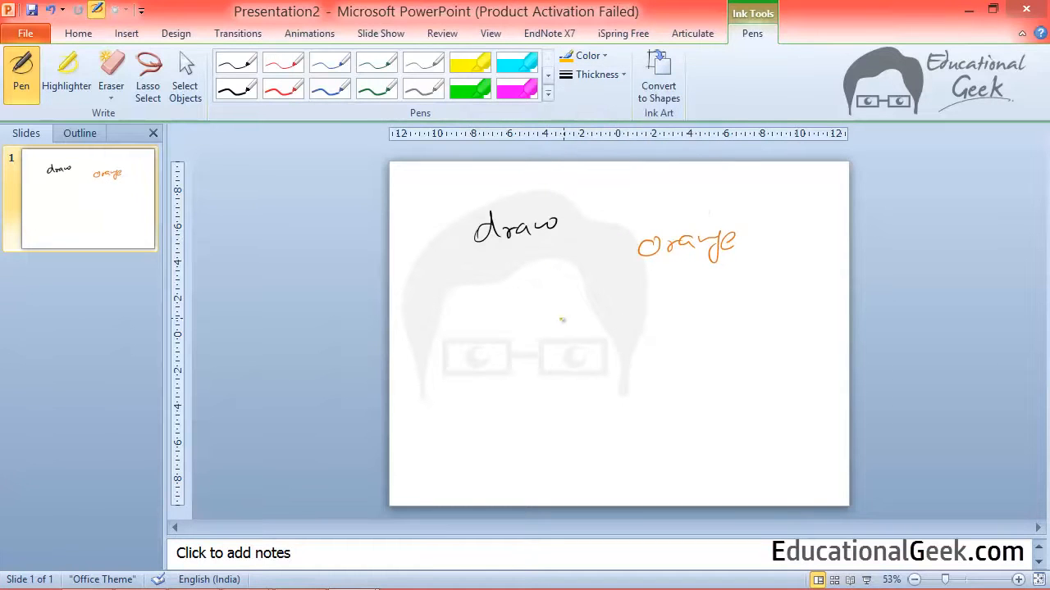
drag(537, 291, 607, 328)
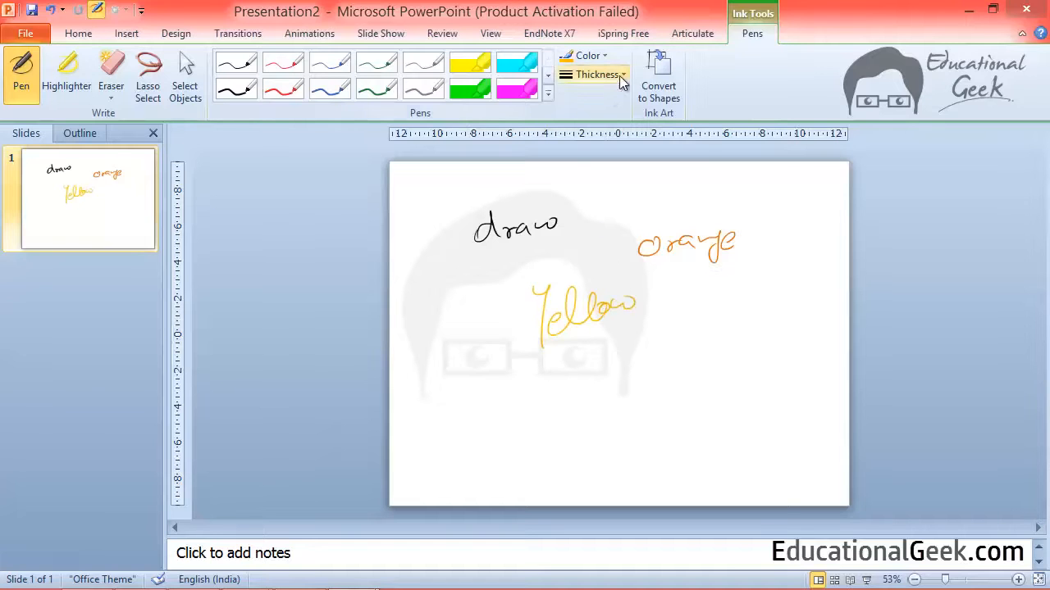
click(596, 74)
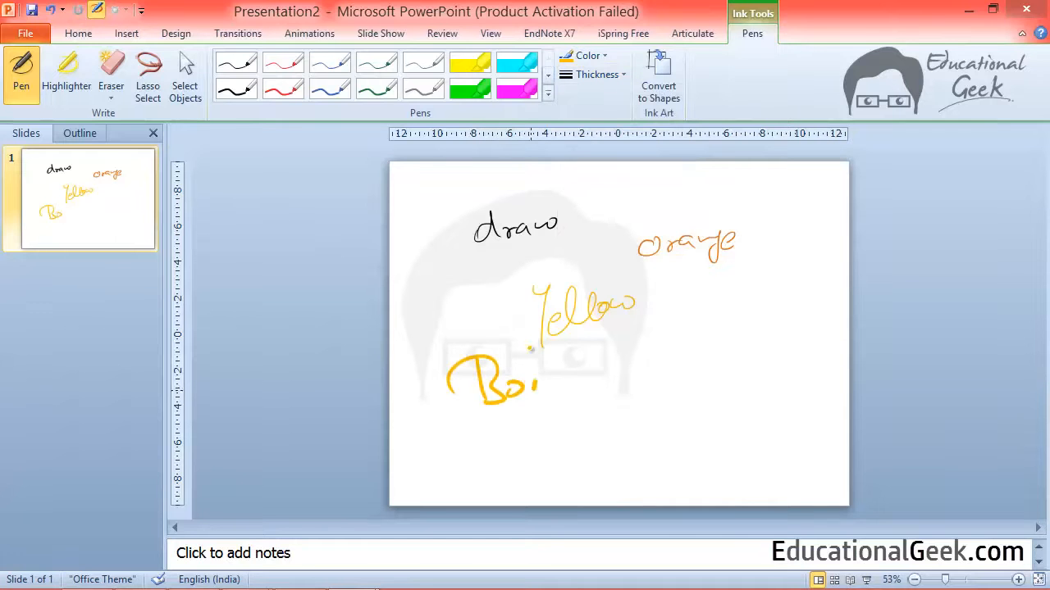
drag(538, 385, 599, 369)
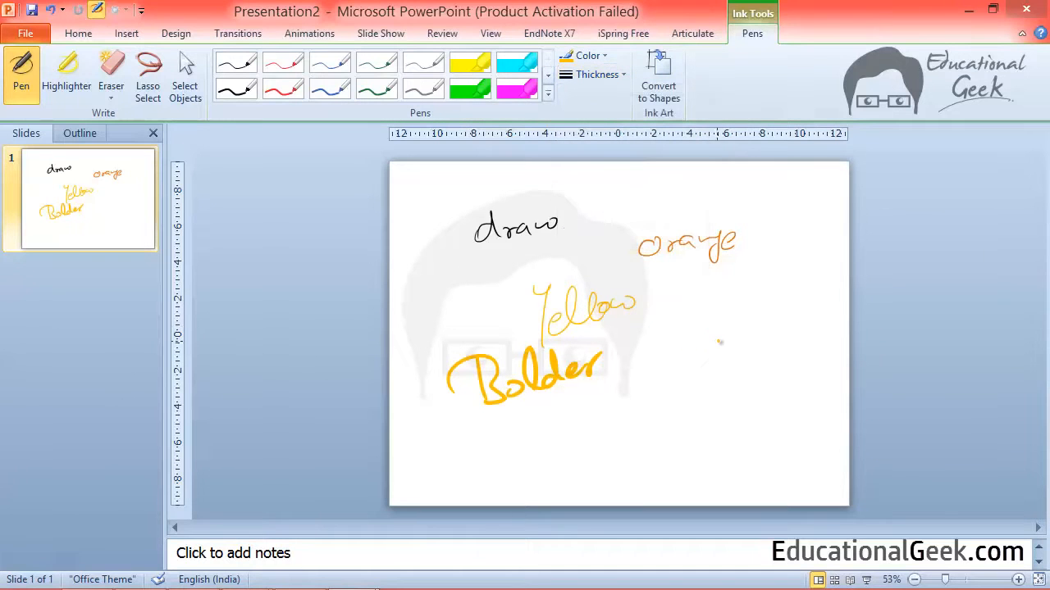
drag(693, 336, 774, 390)
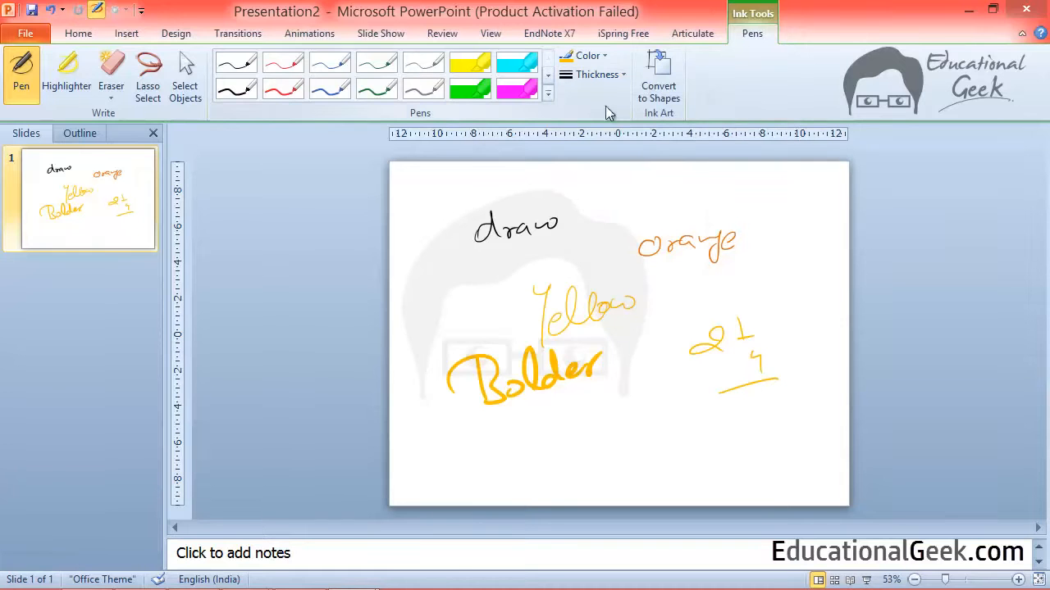
mouse_move(597, 107)
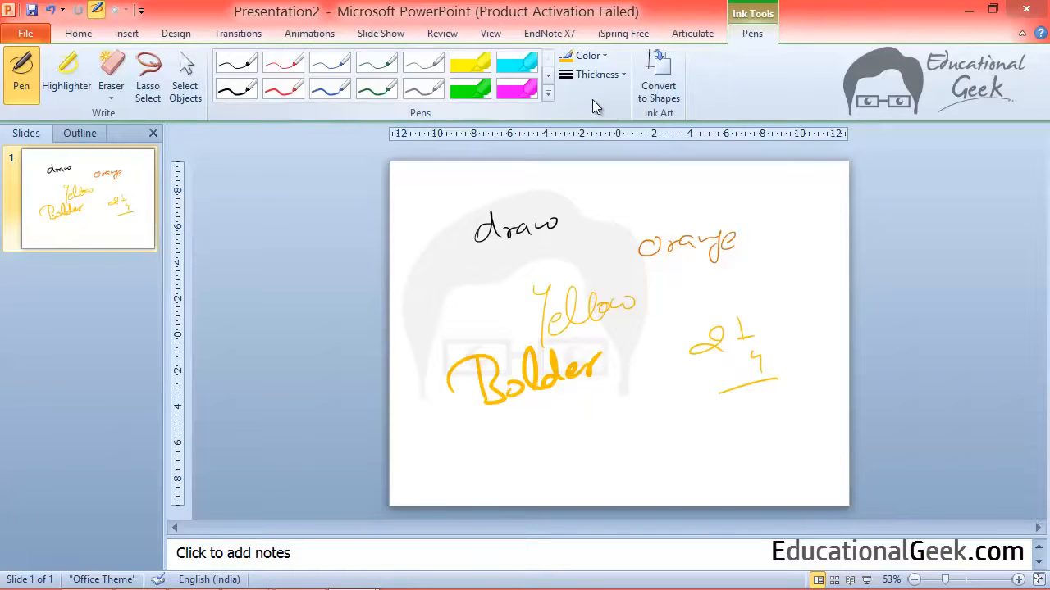
mouse_move(414, 102)
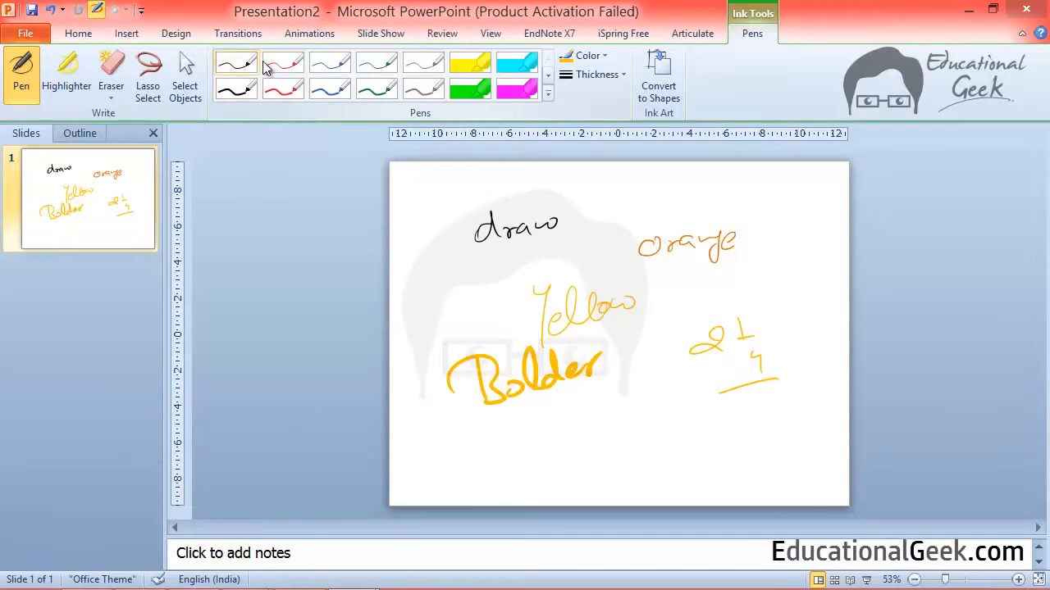
mouse_move(236, 64)
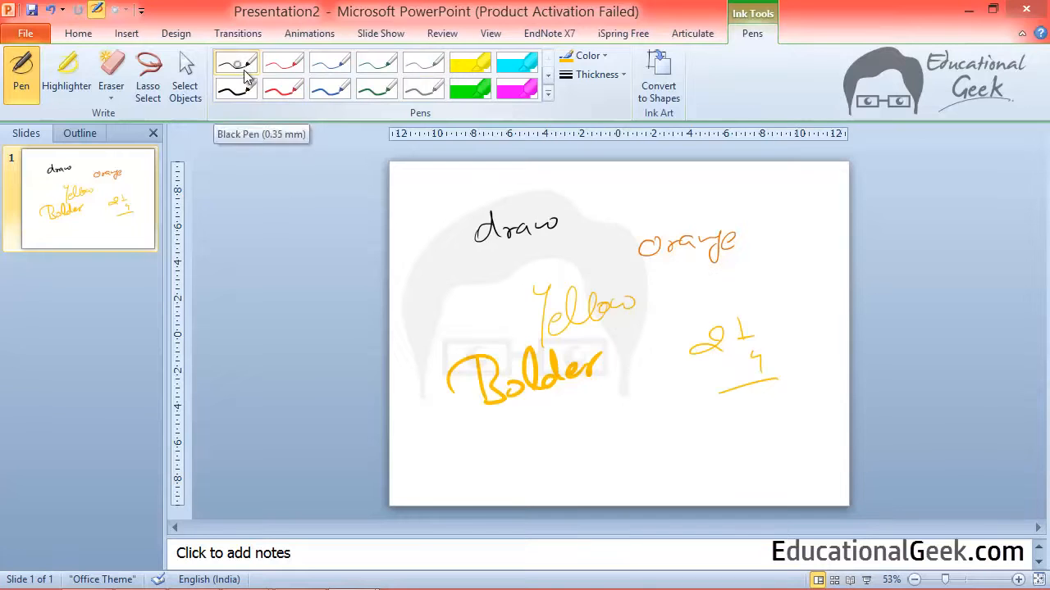
- Write 'Black' and 'Bolder Black' in black ink and draw a thick green squiggle
drag(460, 255, 447, 282)
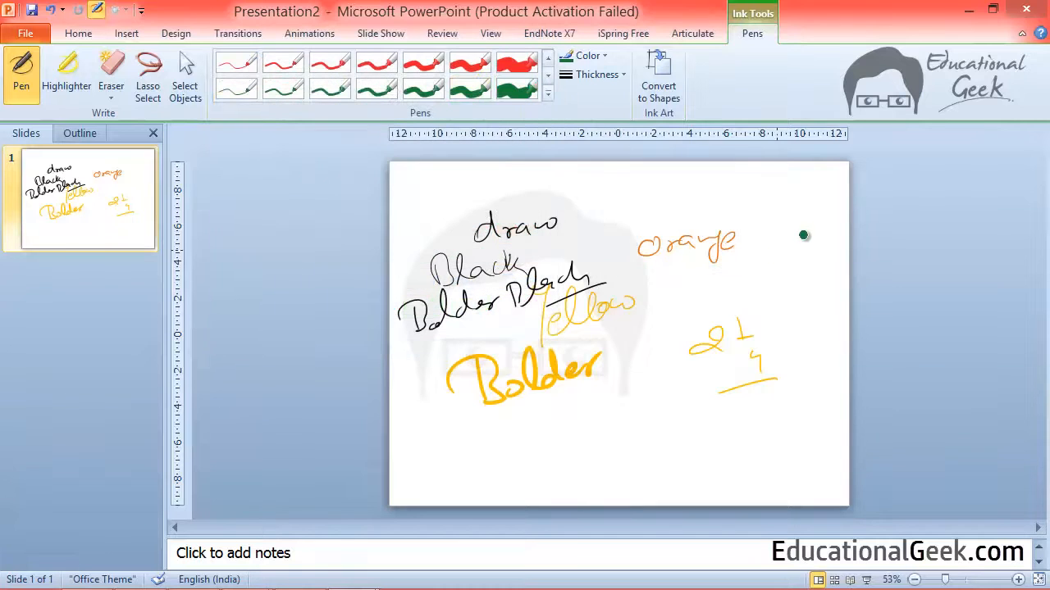
drag(799, 234, 726, 365)
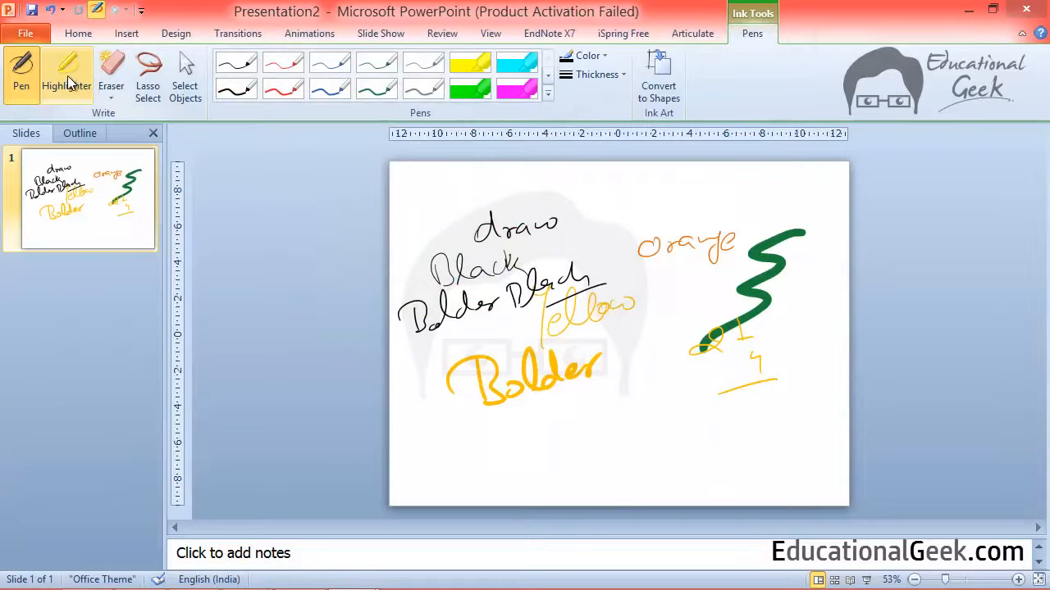
- Highlight the orange word in yellow, then set the highlighter to thin orange
click(67, 74)
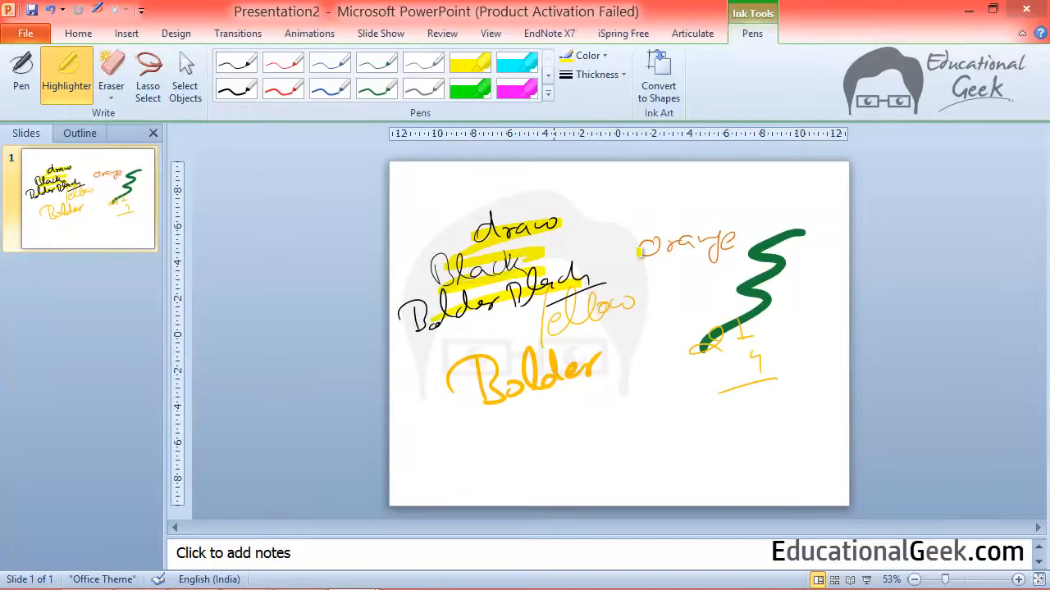
drag(639, 251, 730, 250)
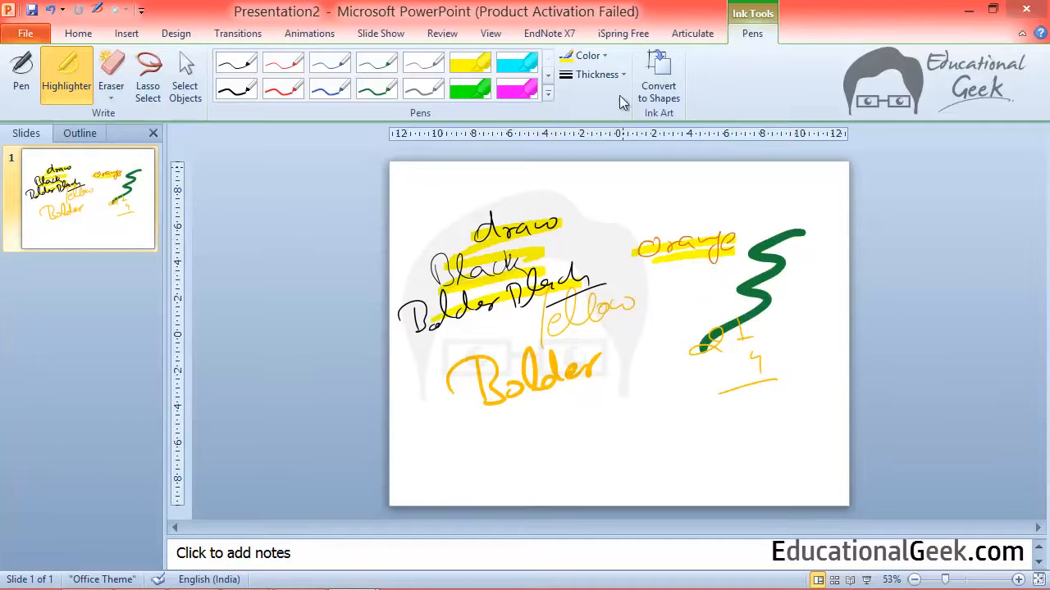
click(585, 55)
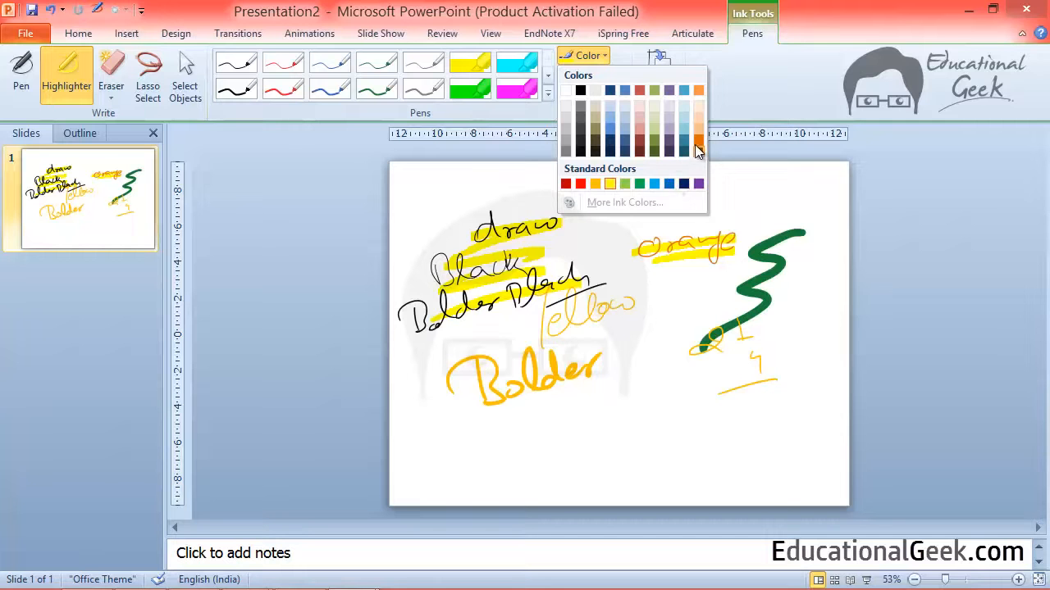
click(698, 150)
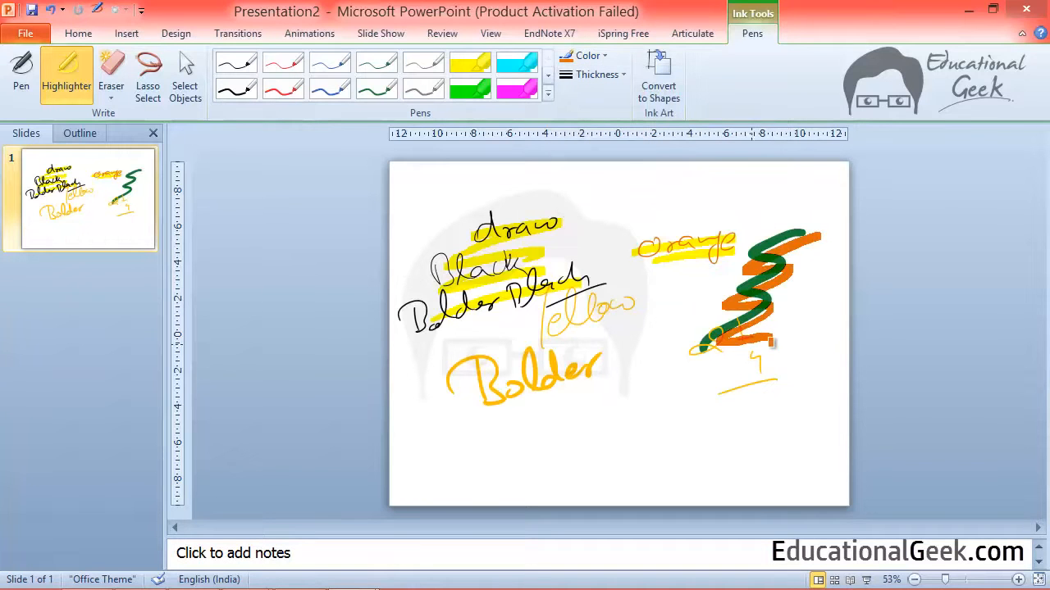
click(584, 55)
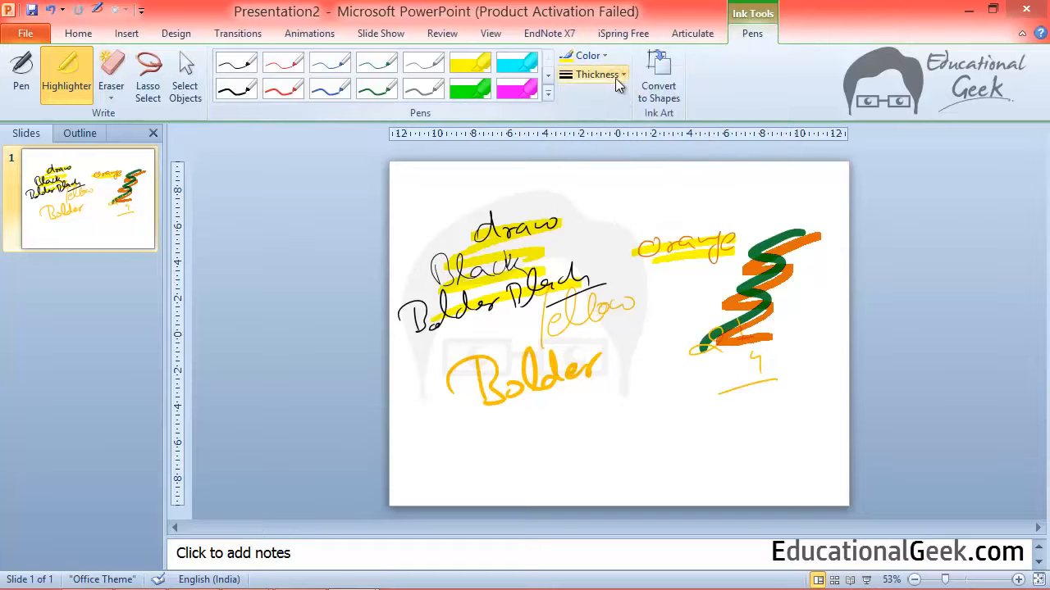
click(597, 74)
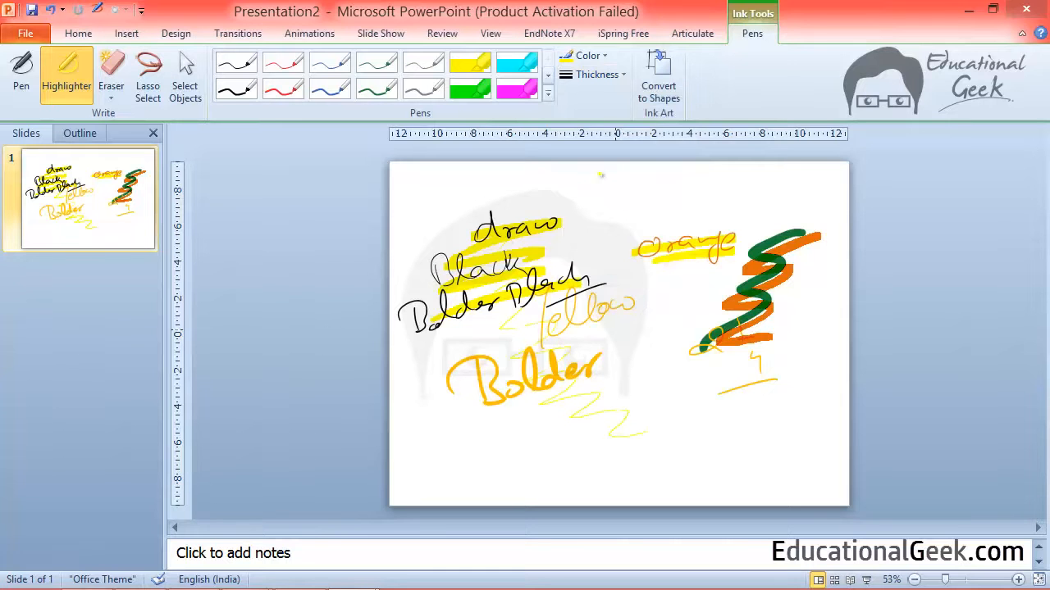
- Draw a yellow highlighter stroke at the upper left and open more highlighter styles
click(587, 55)
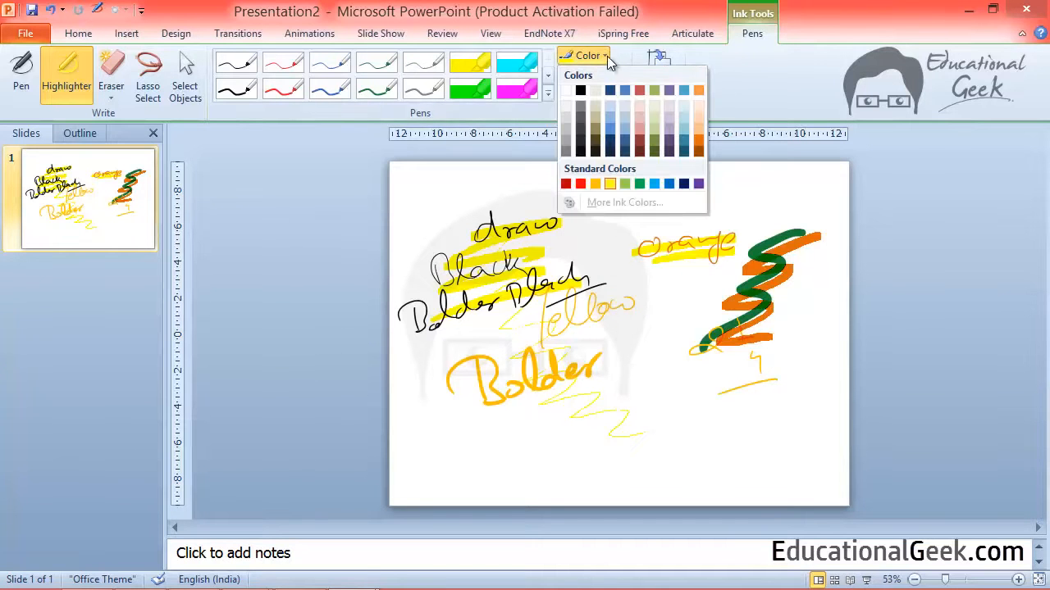
click(594, 74)
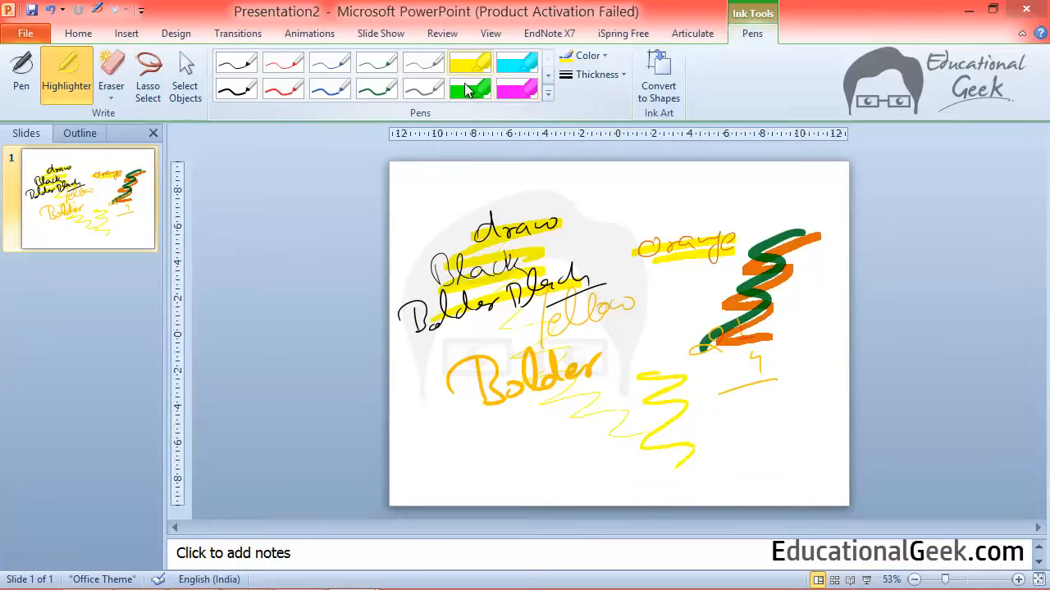
drag(456, 193, 570, 185)
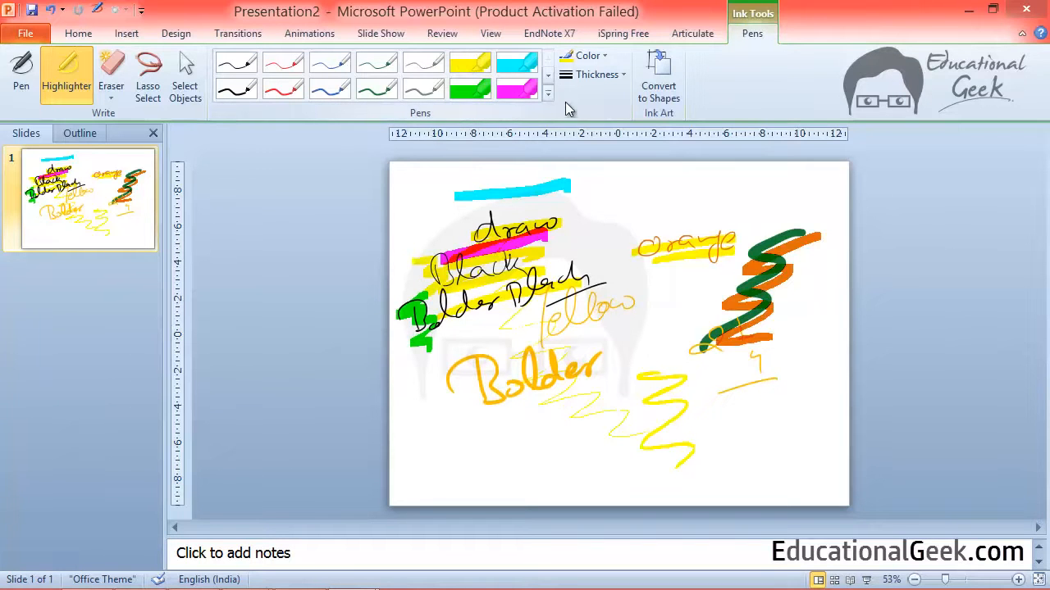
click(548, 93)
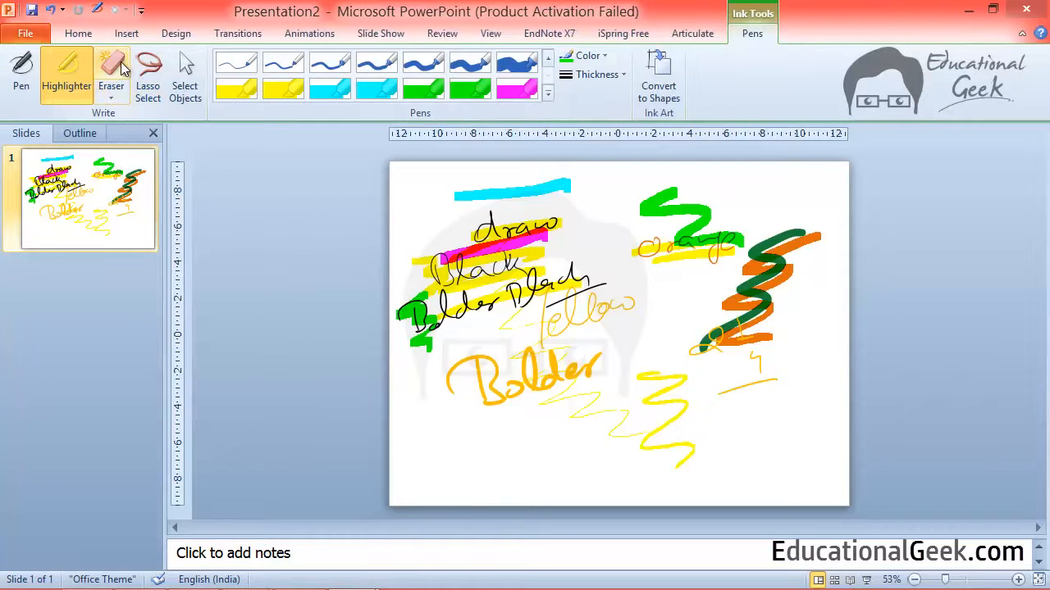
- Erase the cyan highlight and green squiggles with the Stroke Eraser, then choose partial erasing
click(111, 74)
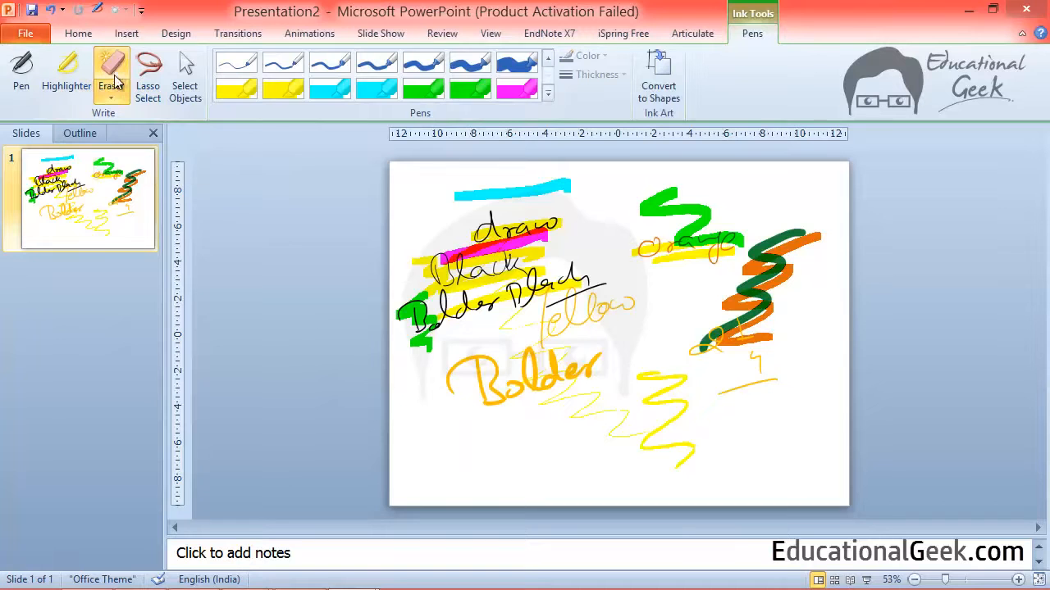
click(111, 92)
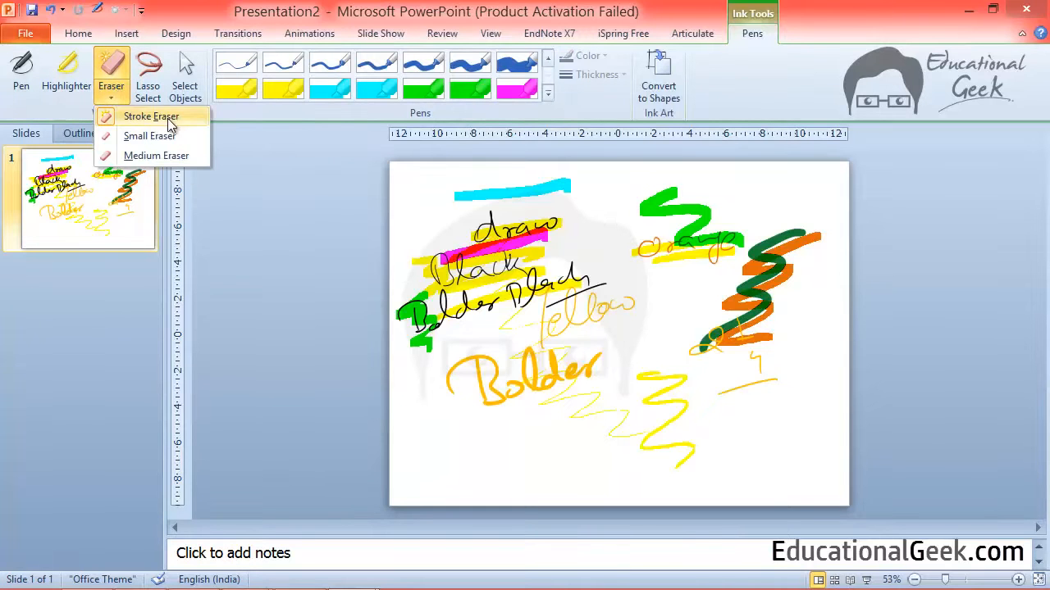
mouse_move(156, 156)
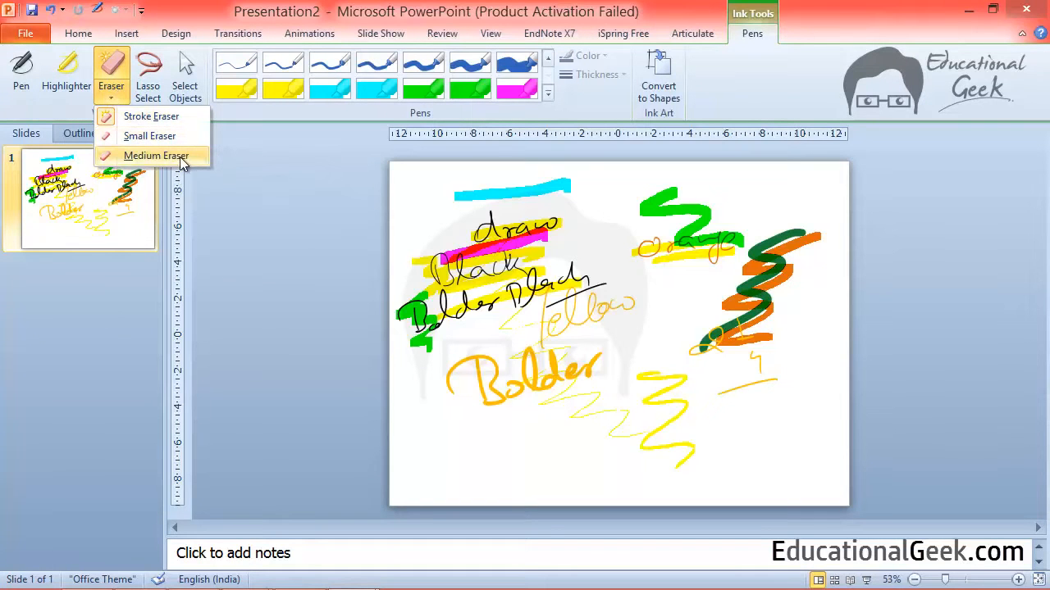
mouse_move(164, 136)
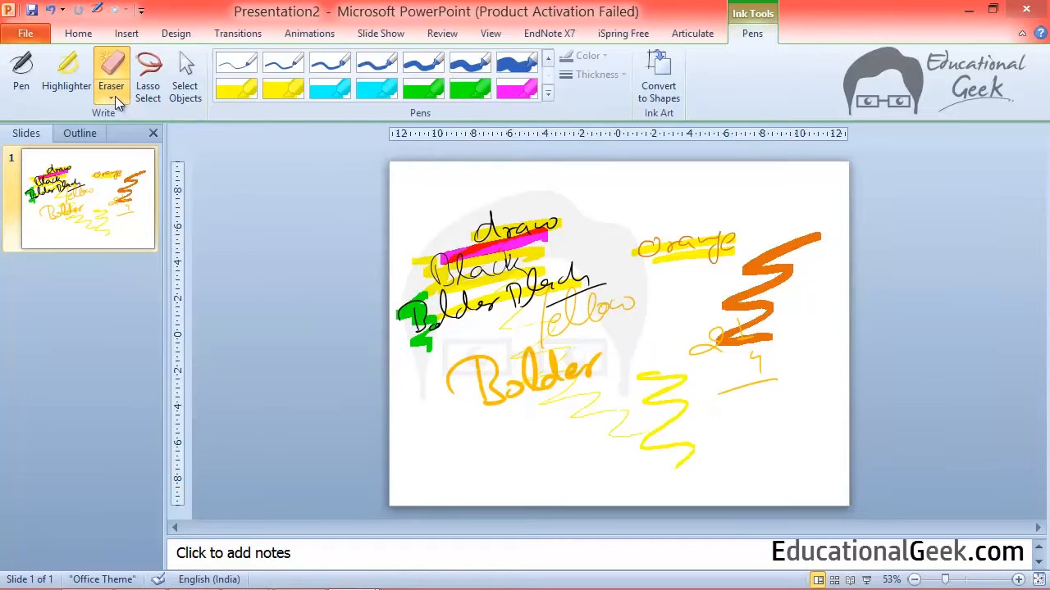
click(110, 103)
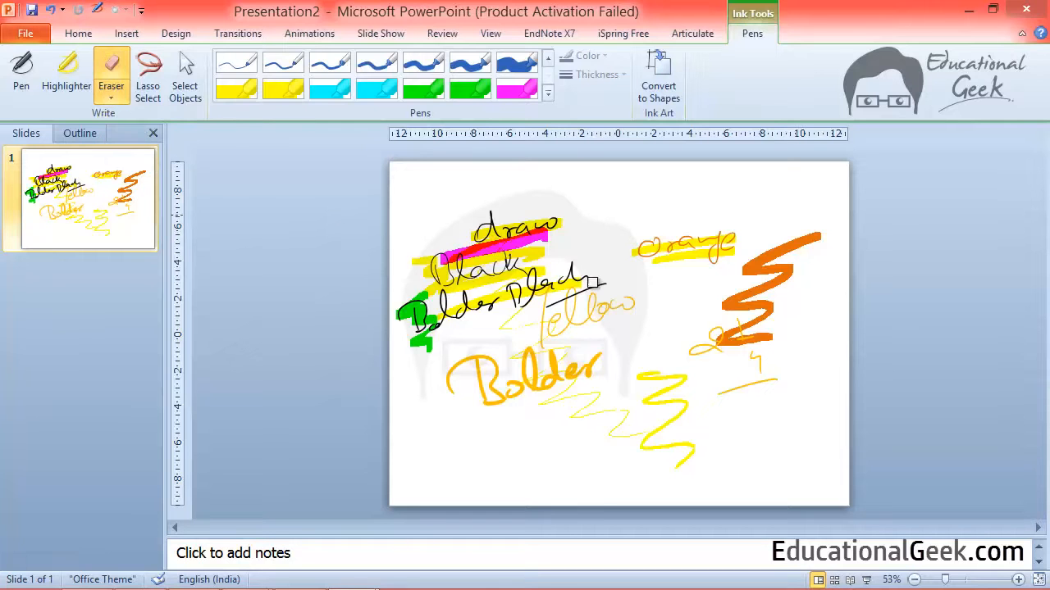
mouse_move(550, 193)
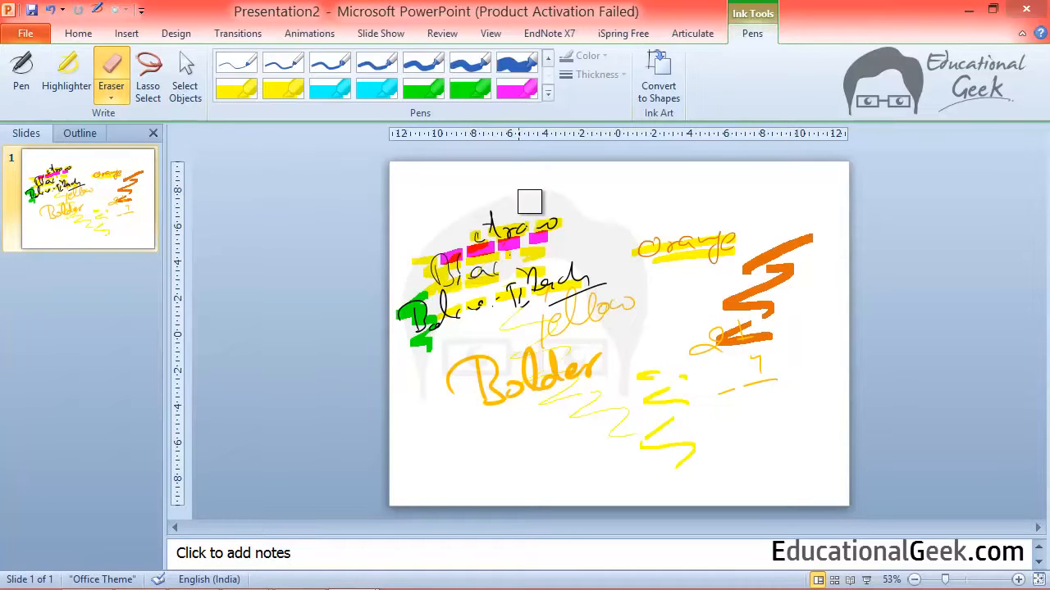
- Rub away portions of the handwritten words and highlights with the Medium Eraser
drag(529, 201, 609, 285)
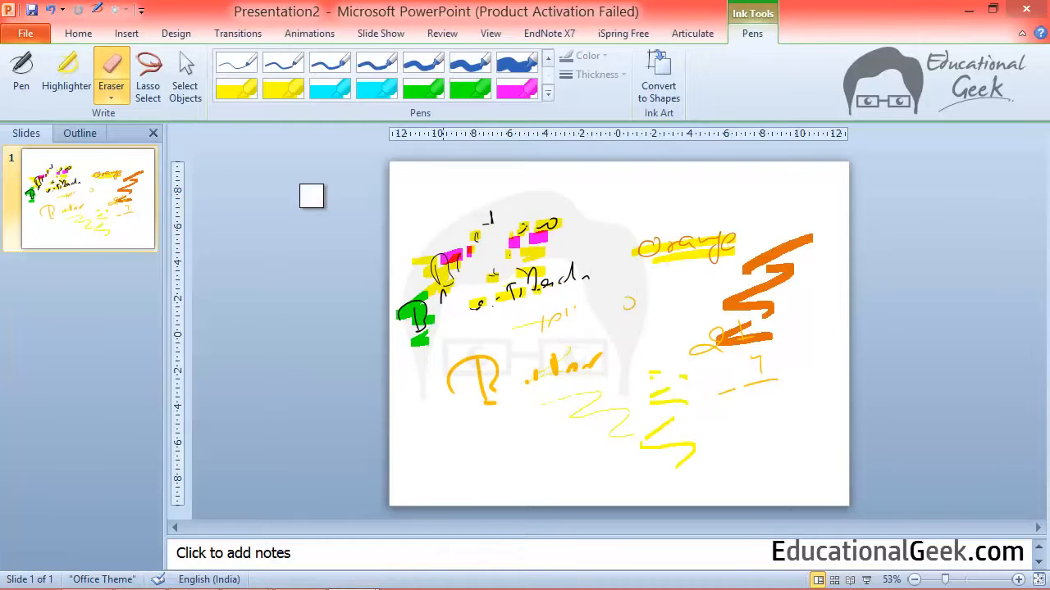
click(111, 97)
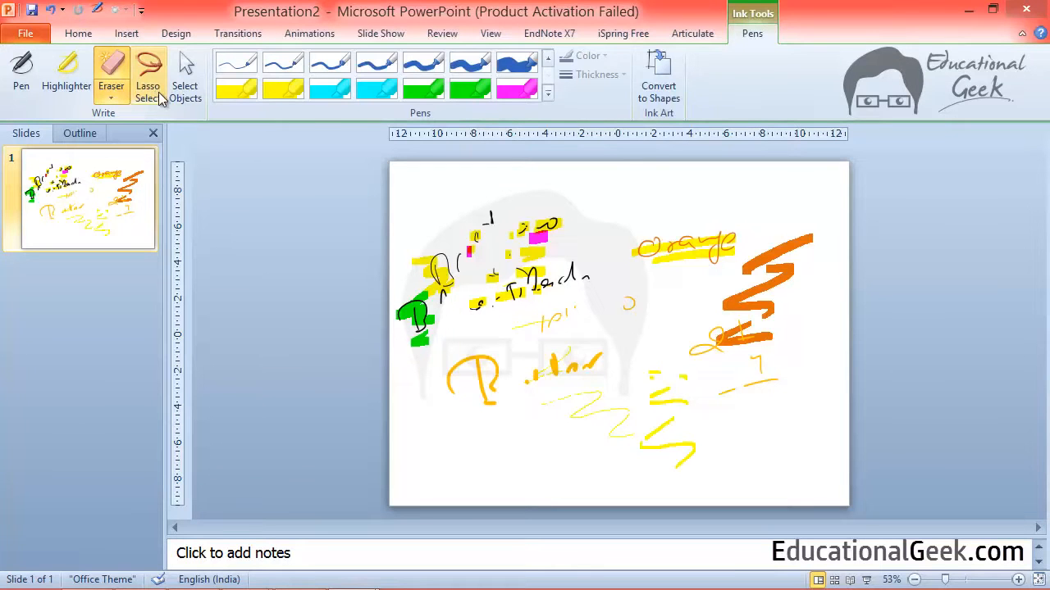
- Lasso the orange word and zigzag on the right, move them up-left, and enlarge them
click(148, 74)
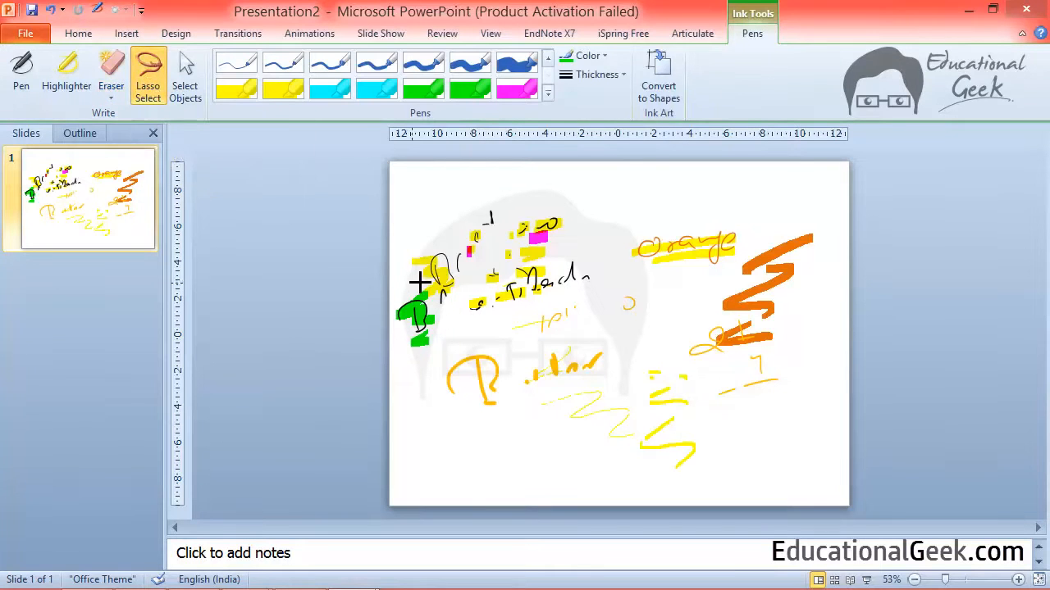
mouse_move(829, 232)
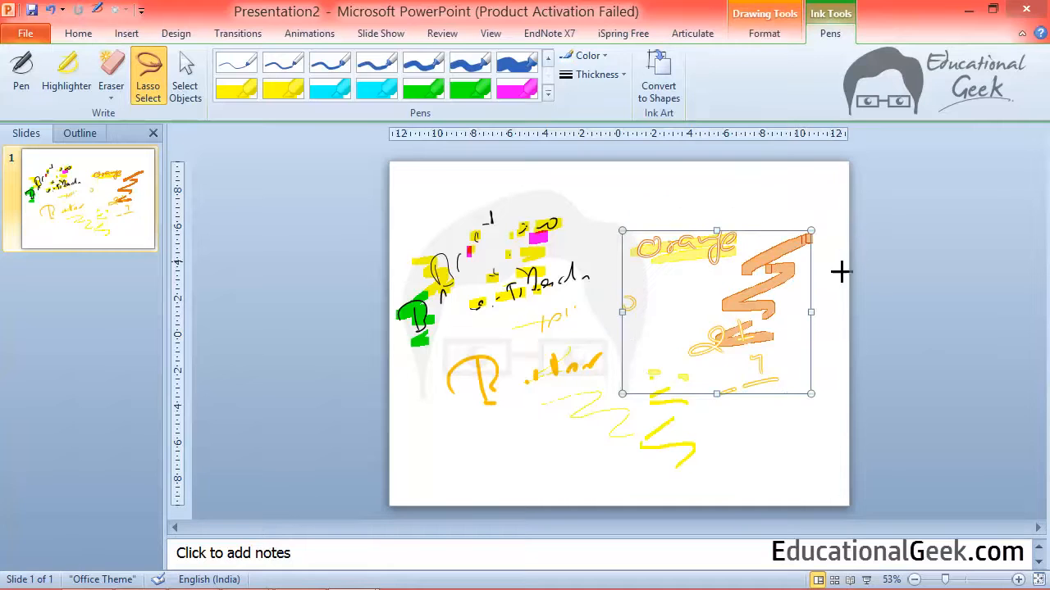
mouse_move(669, 187)
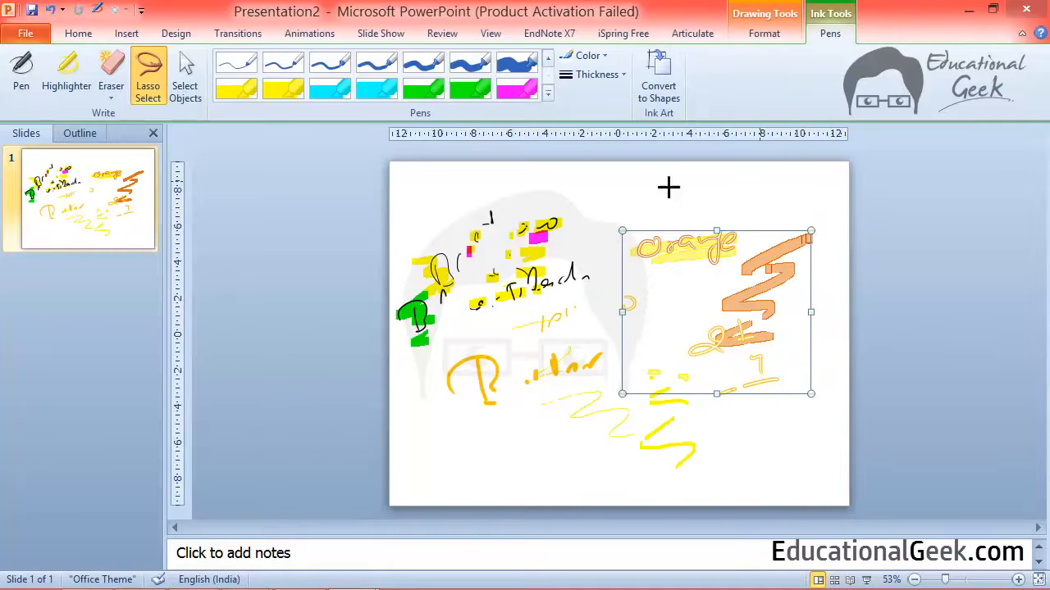
mouse_move(758, 191)
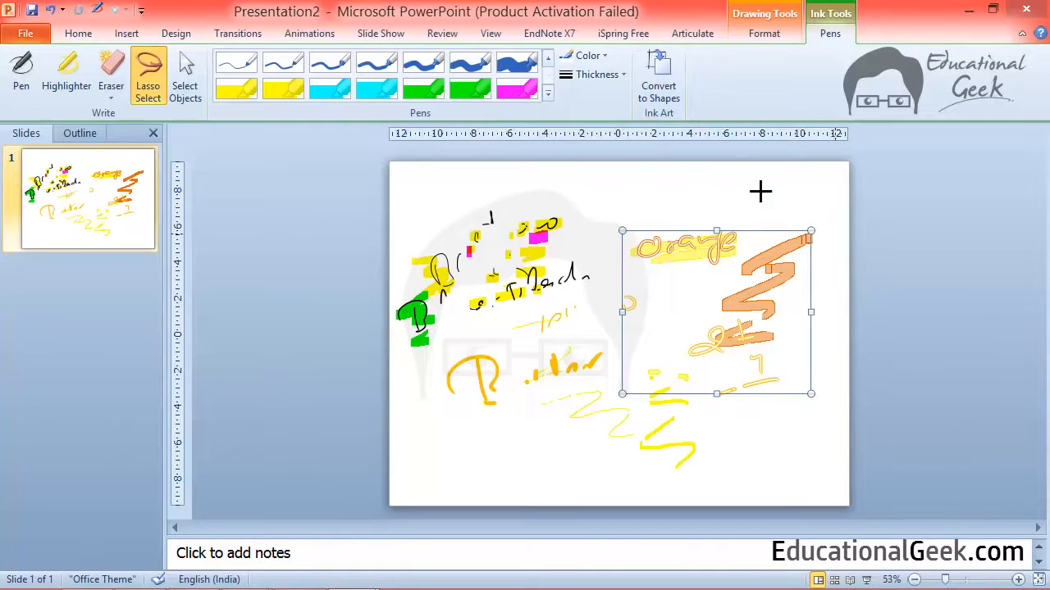
mouse_move(822, 375)
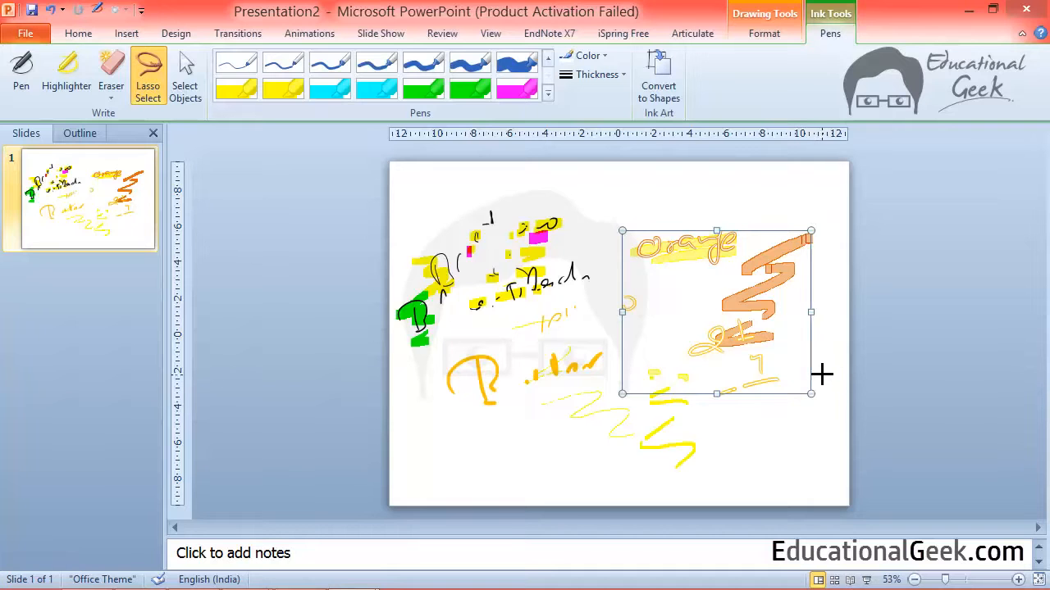
mouse_move(763, 271)
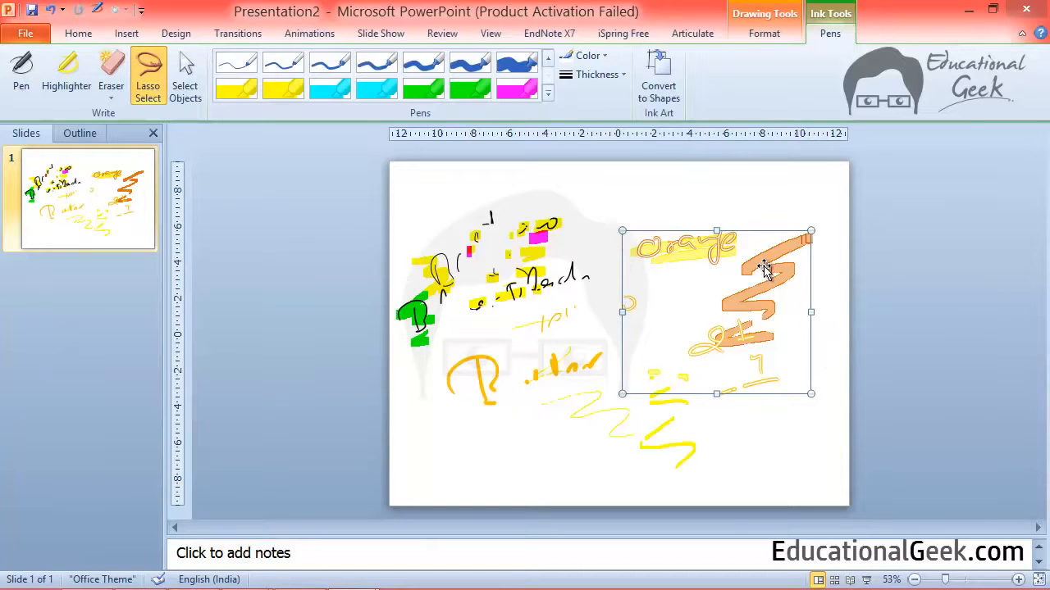
drag(763, 270, 590, 205)
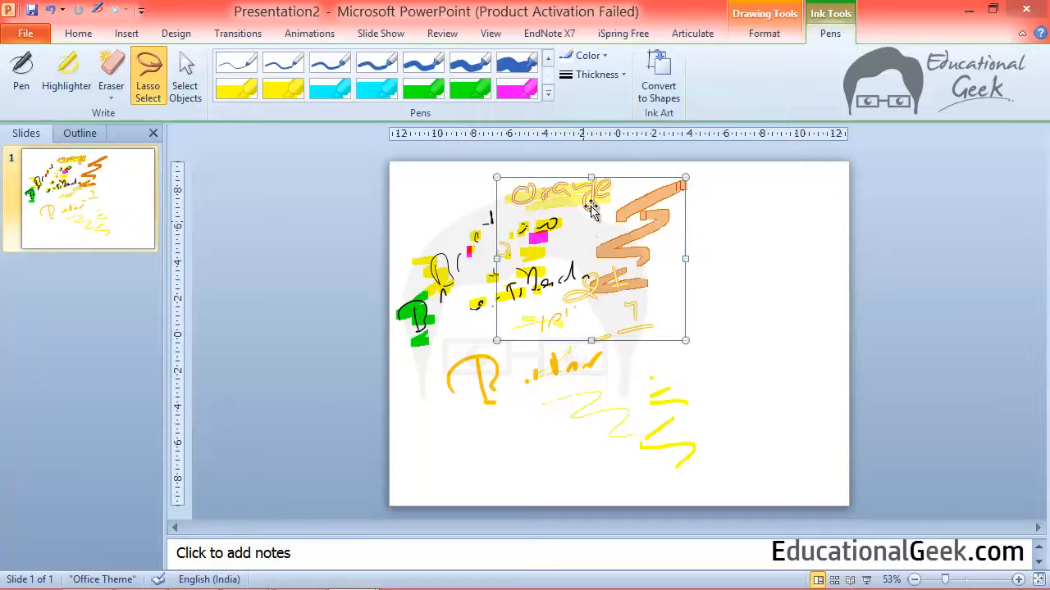
drag(591, 258, 716, 312)
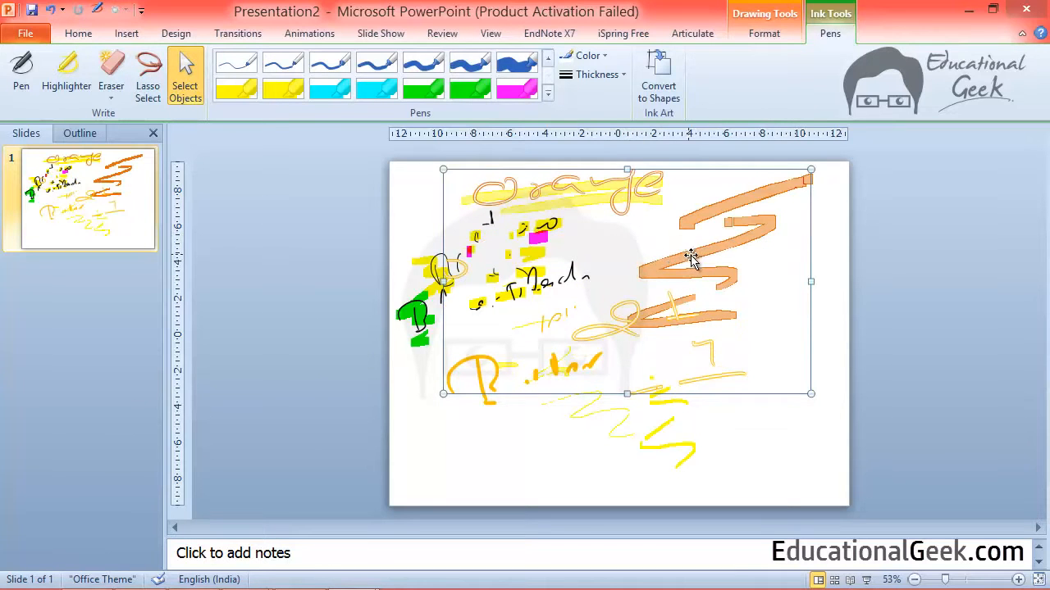
- Delete the orange group, reposition a remaining ink fragment, and select all ink
key(delete)
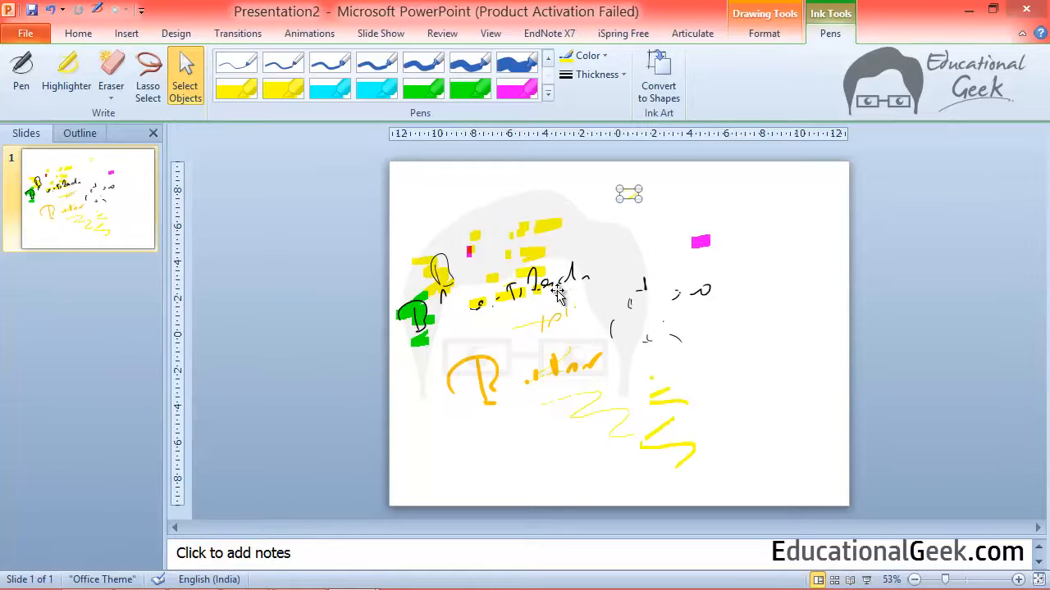
drag(541, 295, 754, 378)
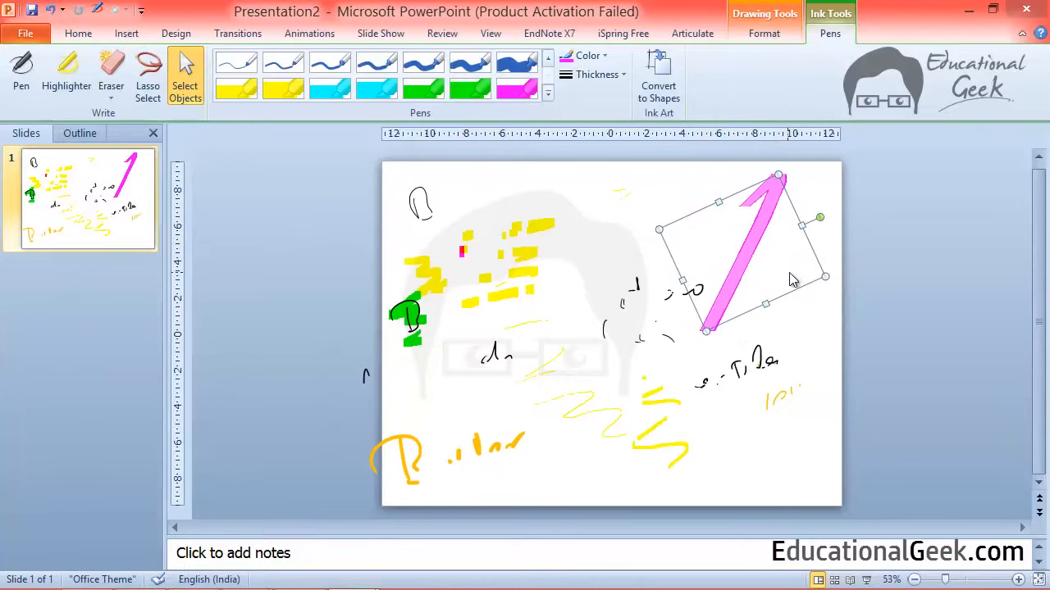
key(Delete)
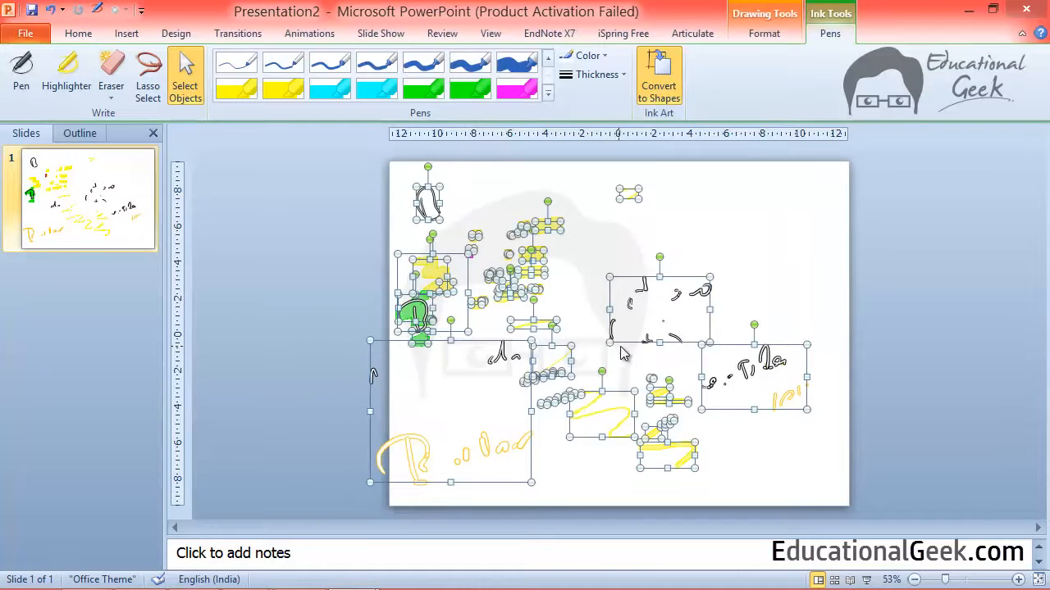
mouse_move(665, 230)
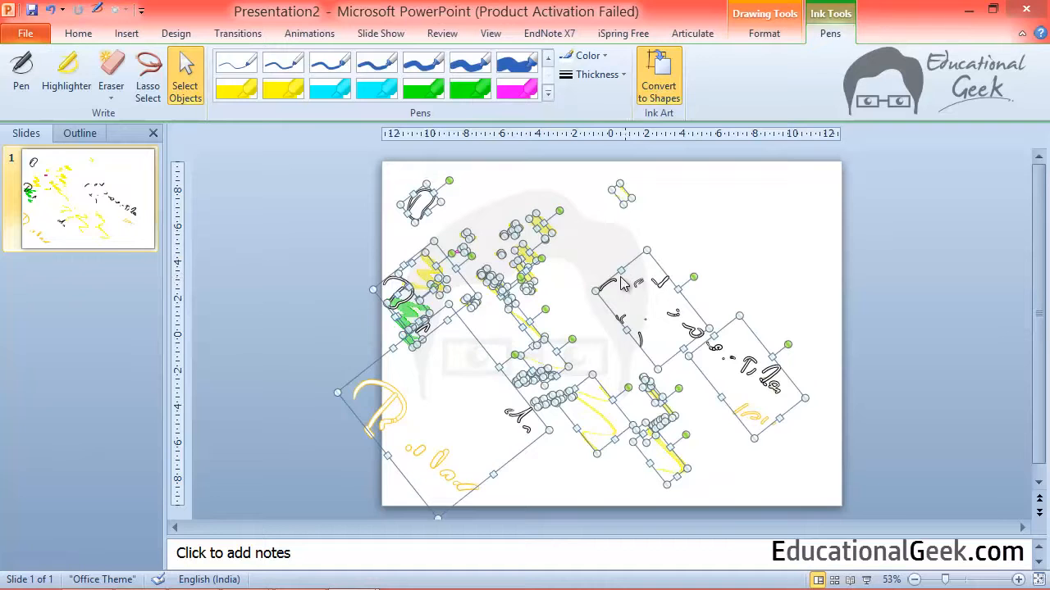
- Delete all the selected, rotated ink to clear the slide
key(delete)
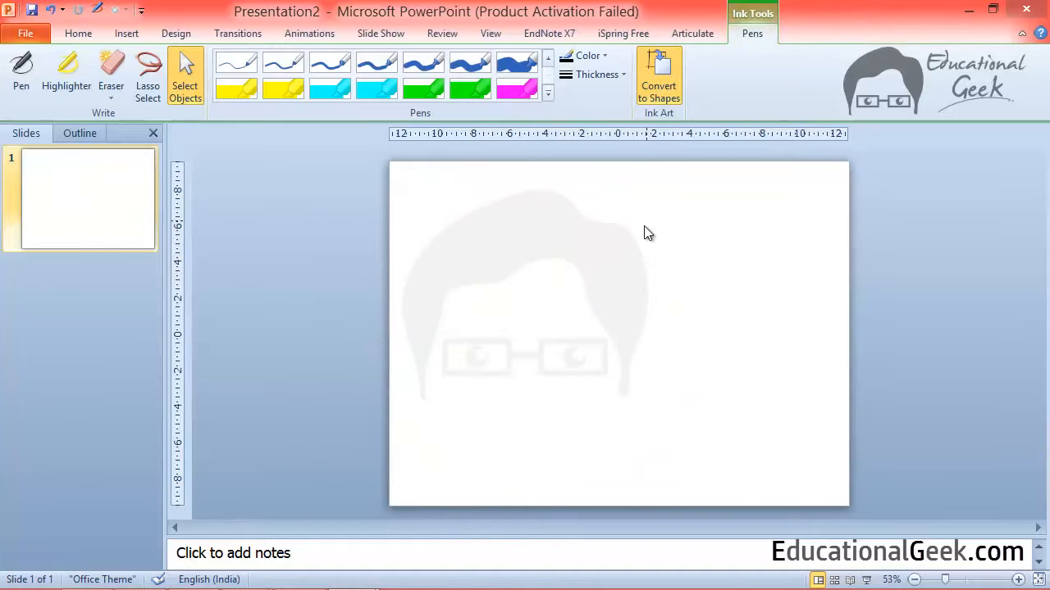
mouse_move(757, 53)
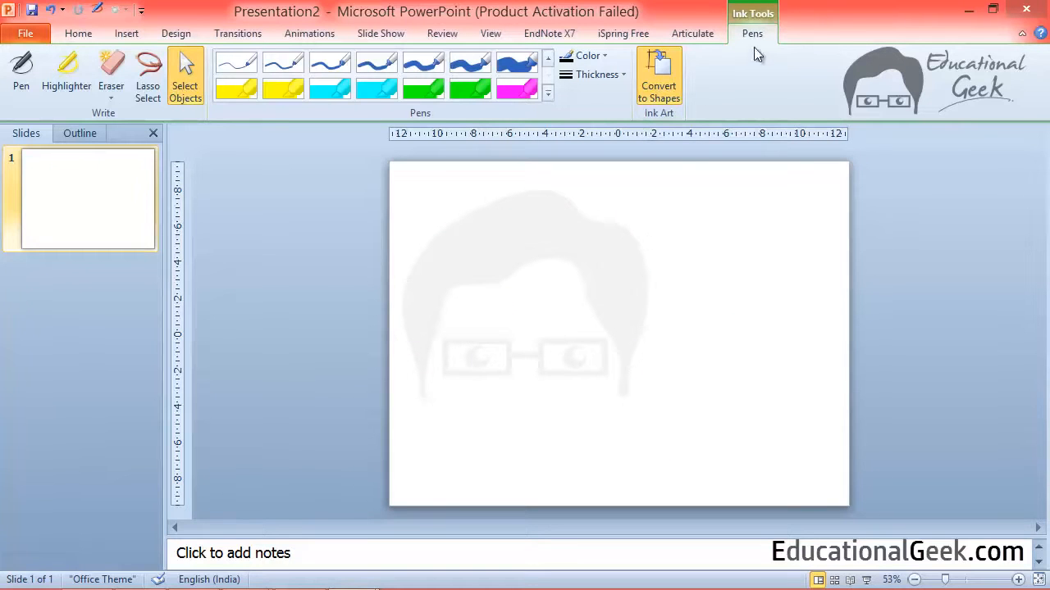
mouse_move(722, 344)
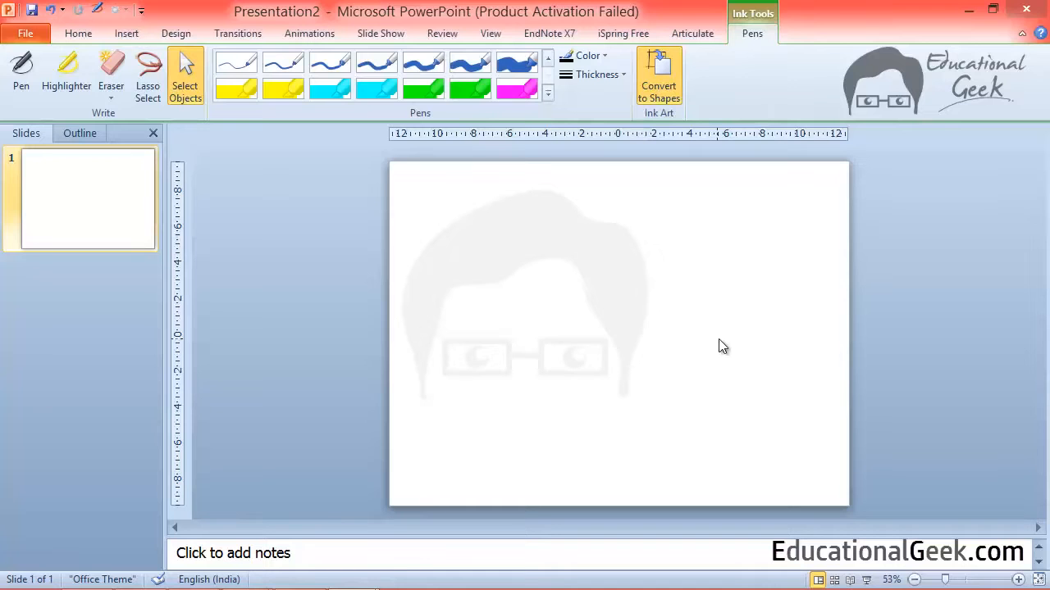